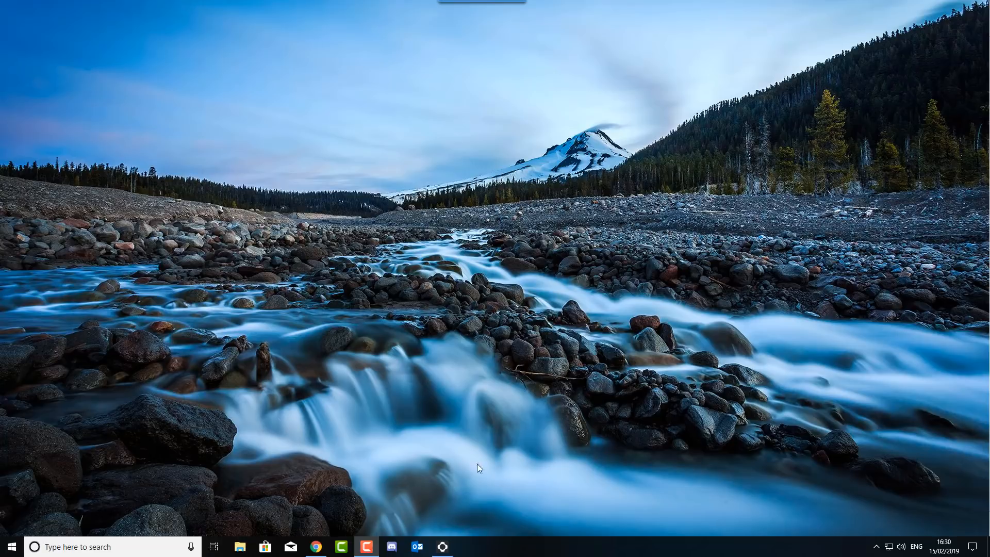
Check the Backup (E:) drive in File Explorer, then launch gpedit from Windows Search.
click(240, 546)
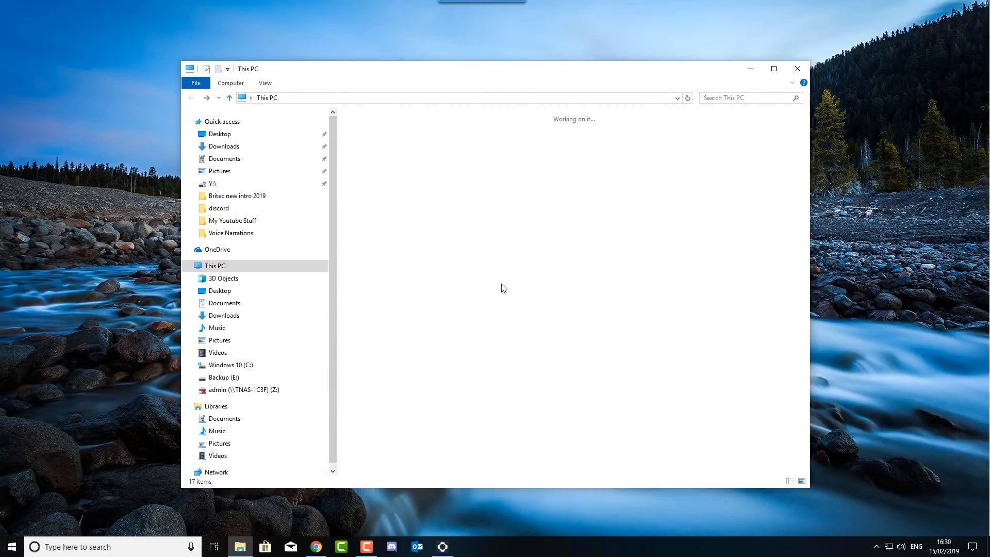
click(519, 239)
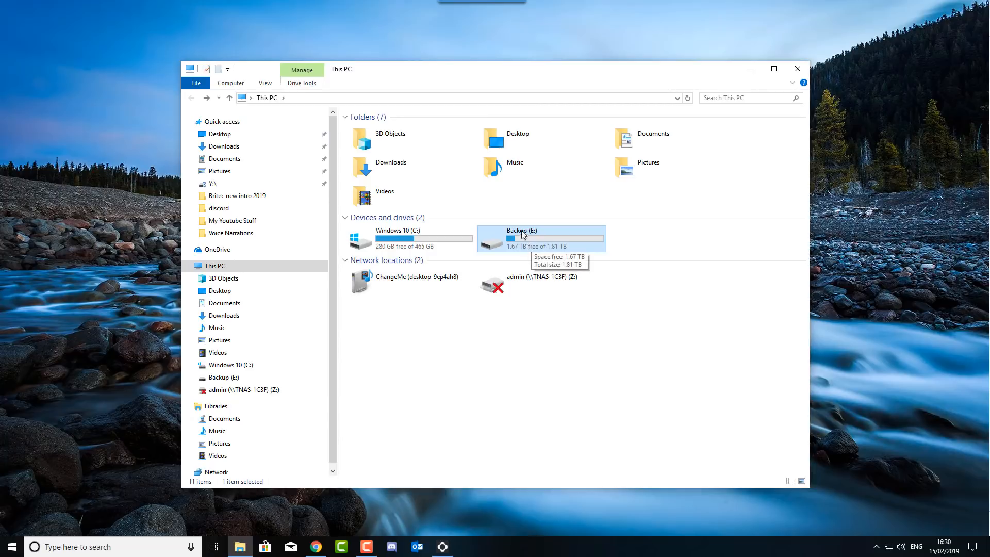
mouse_move(555, 245)
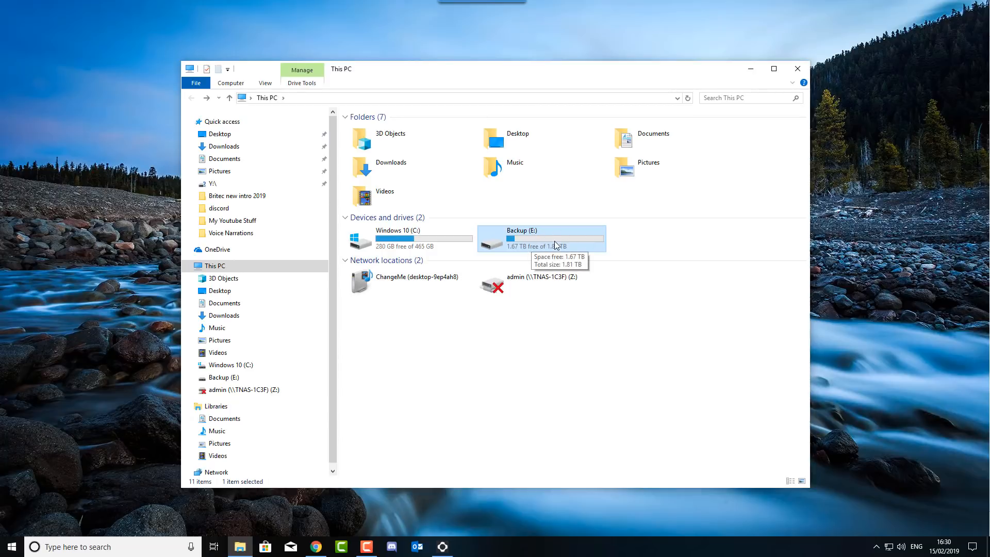
mouse_move(797, 68)
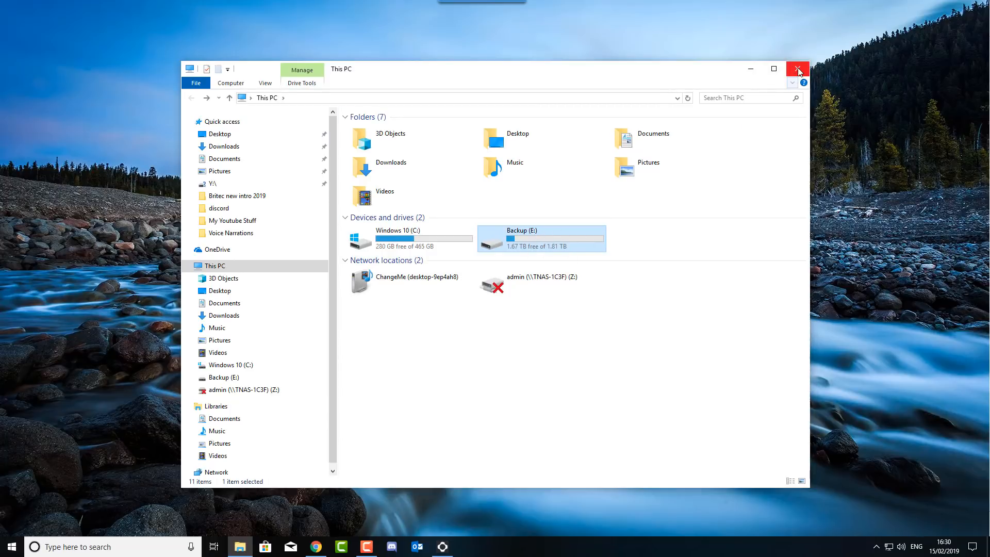
click(797, 69)
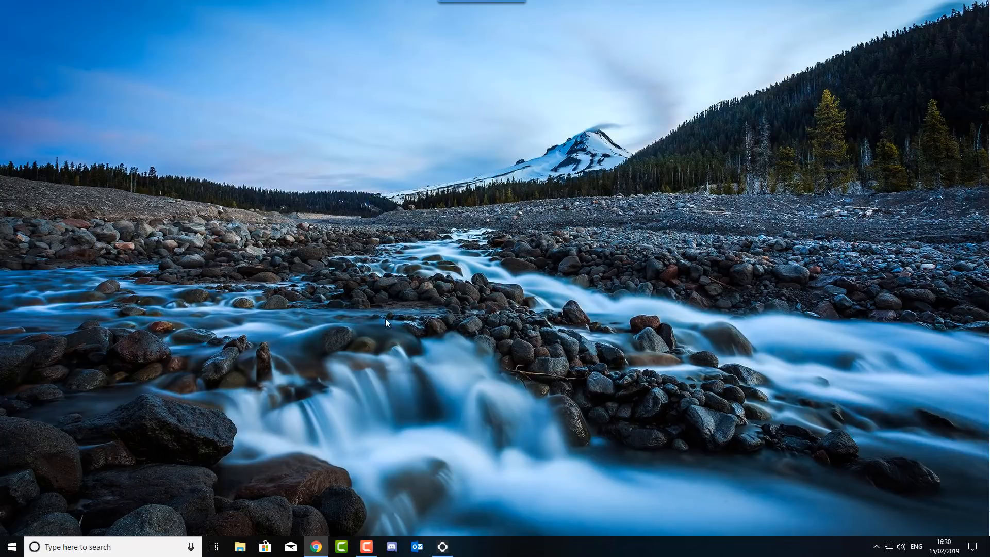
mouse_move(363, 368)
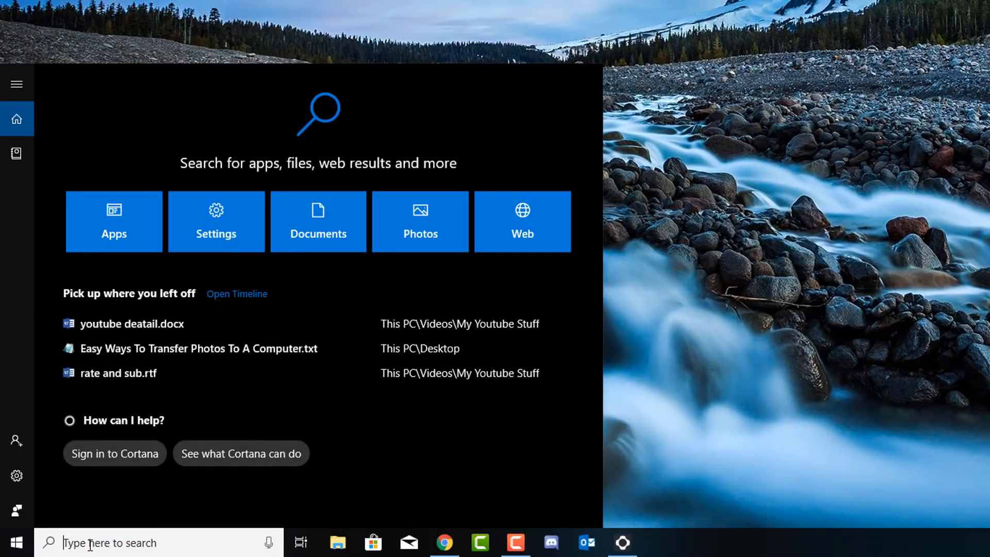
text(gpedit)
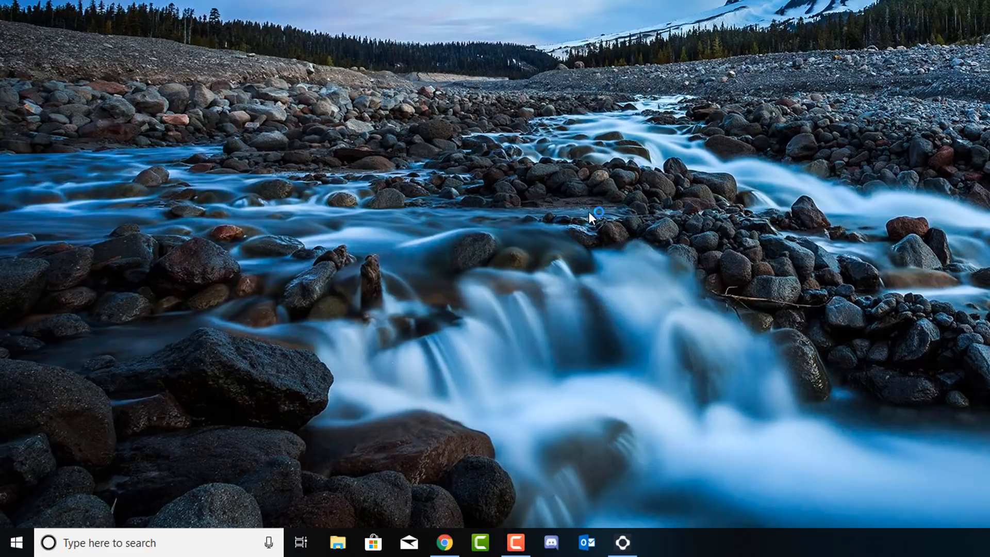
click(657, 542)
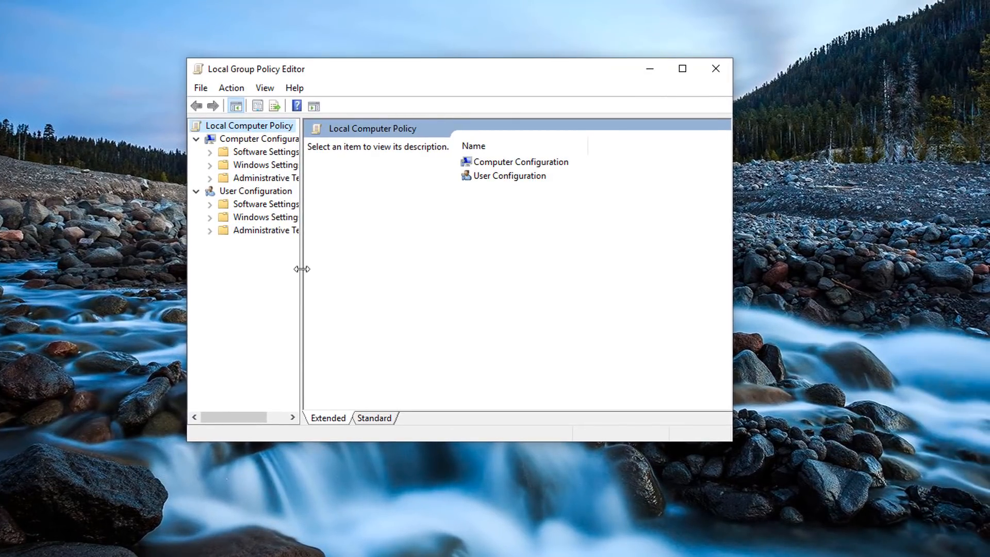
Widen the editor window and expand User Configuration > Administrative Templates > Windows Components.
drag(302, 268, 369, 268)
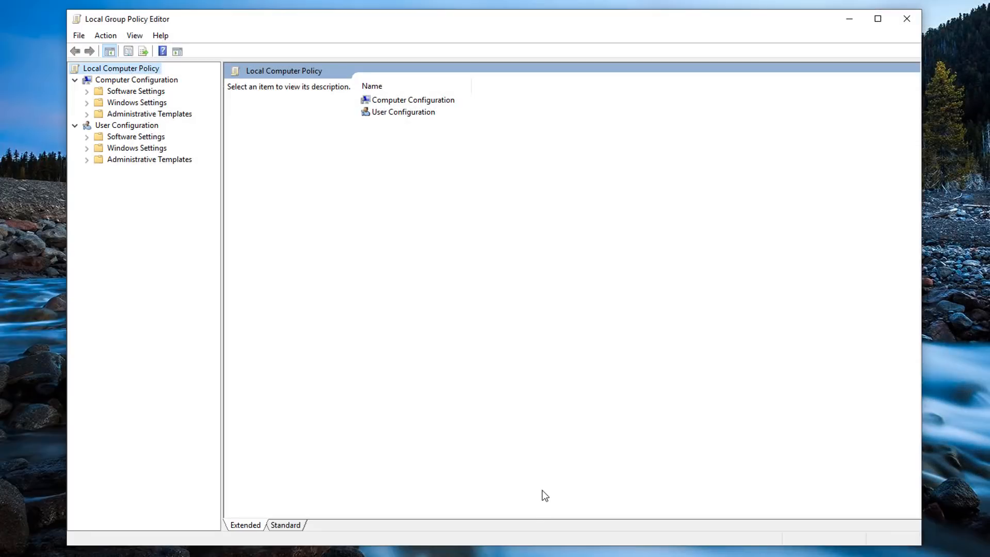
mouse_move(480, 400)
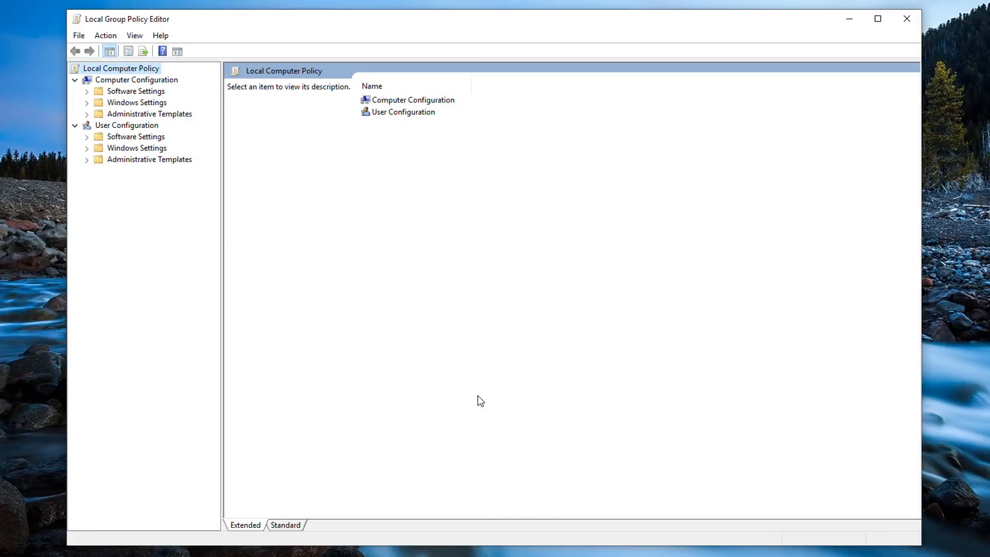
mouse_move(389, 369)
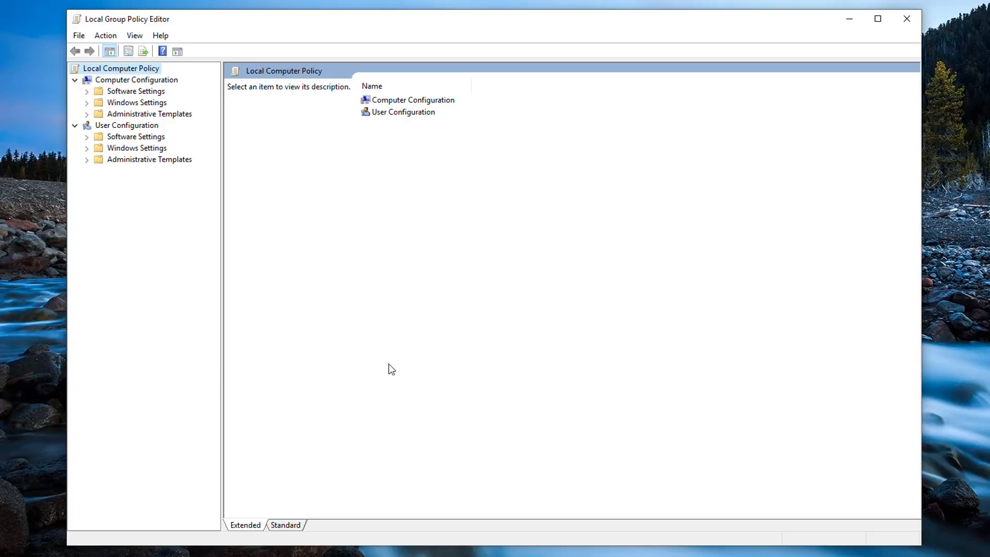
mouse_move(144, 142)
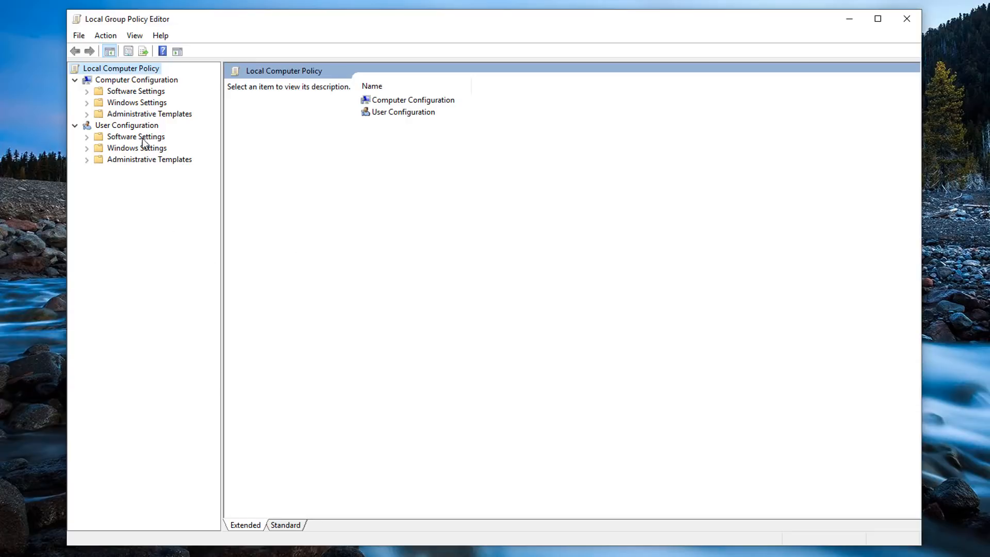
click(126, 125)
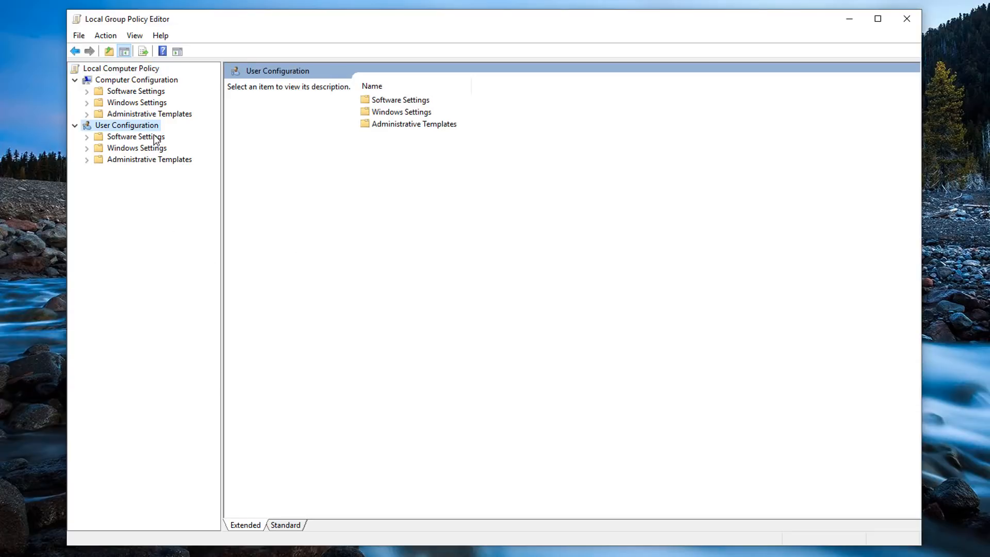
click(150, 159)
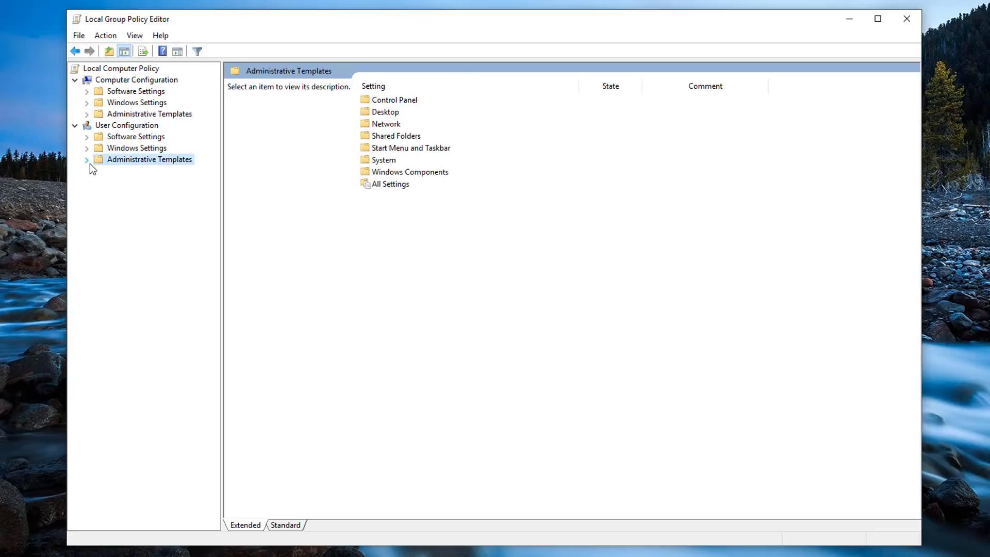
click(86, 159)
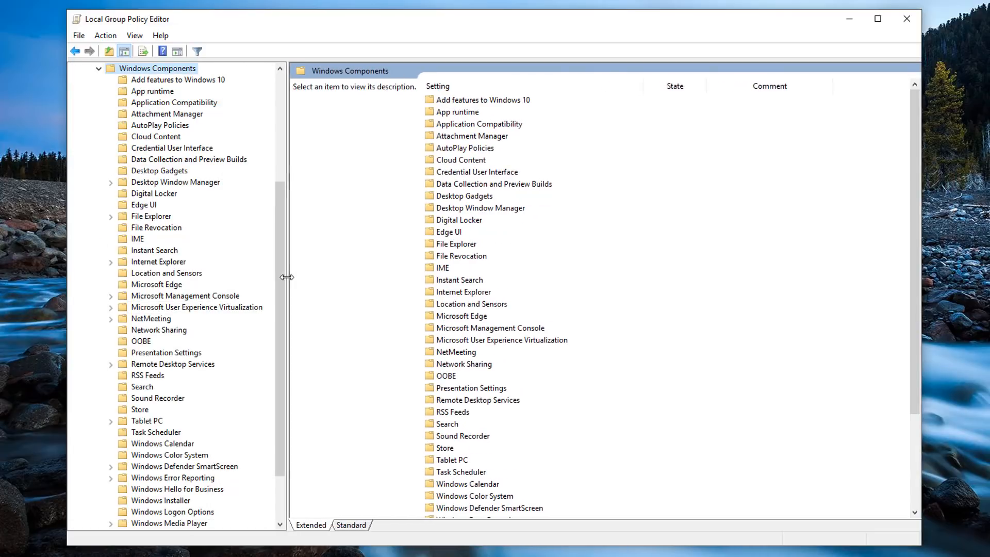
Select the File Explorer policy folder and open 'Prevent access to drives from My Computer'.
scroll(down, 3)
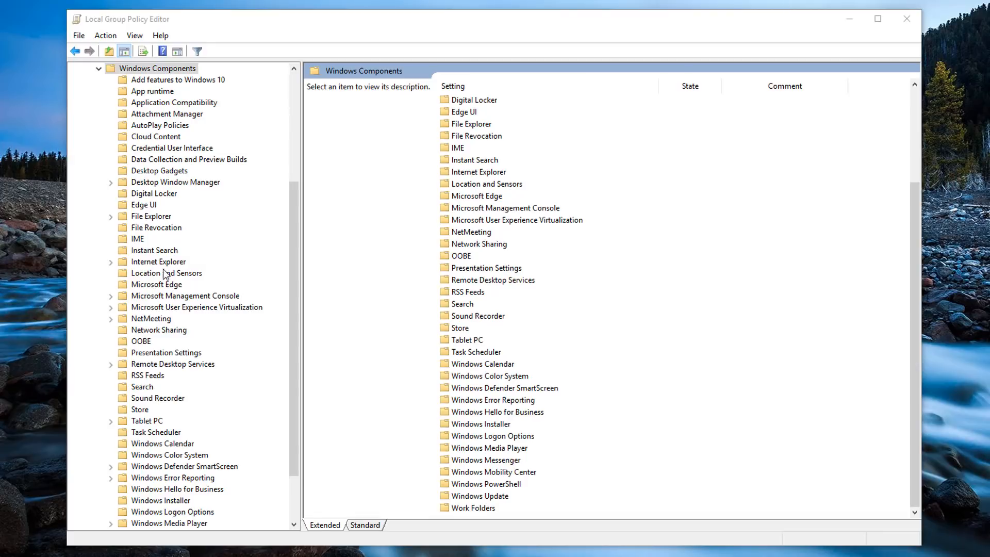
click(151, 216)
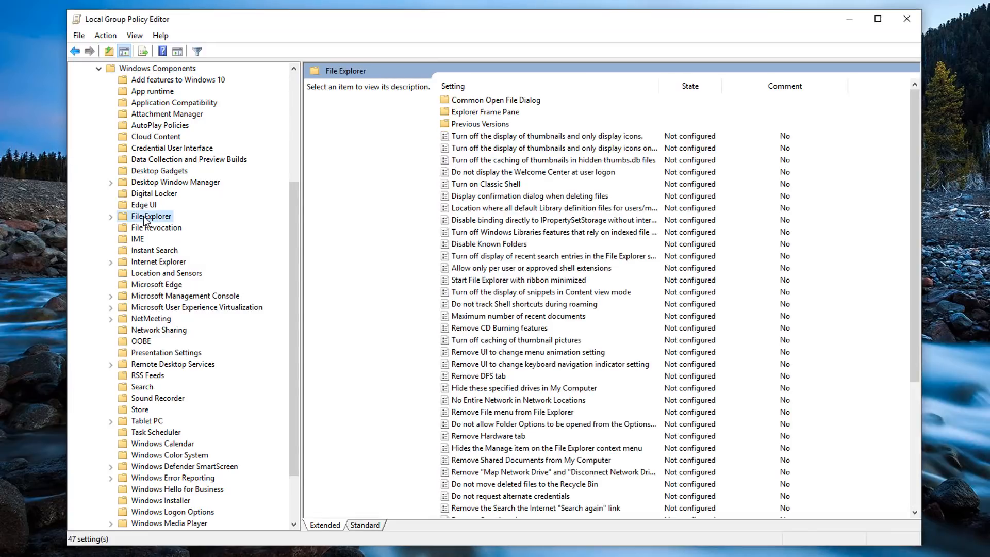
mouse_move(145, 223)
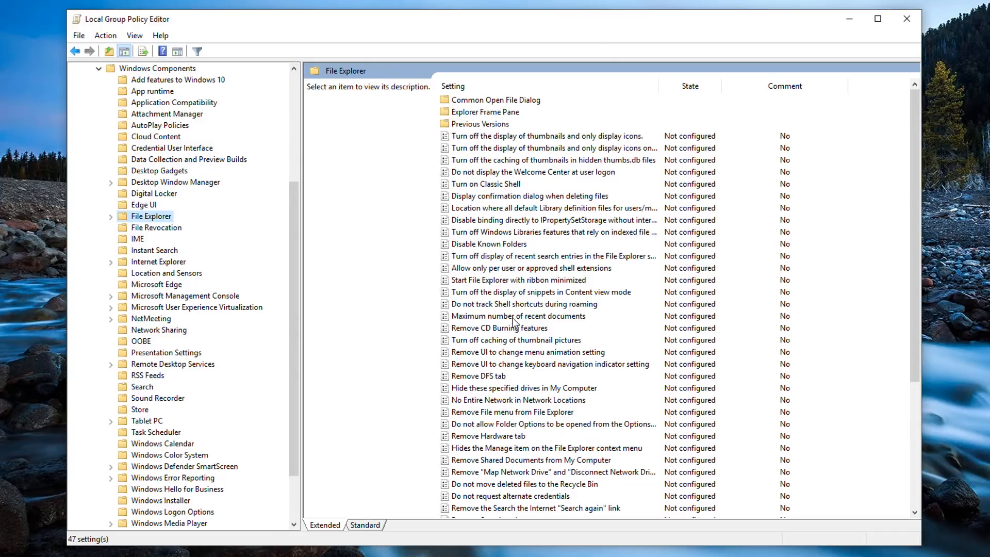
scroll(down, 3)
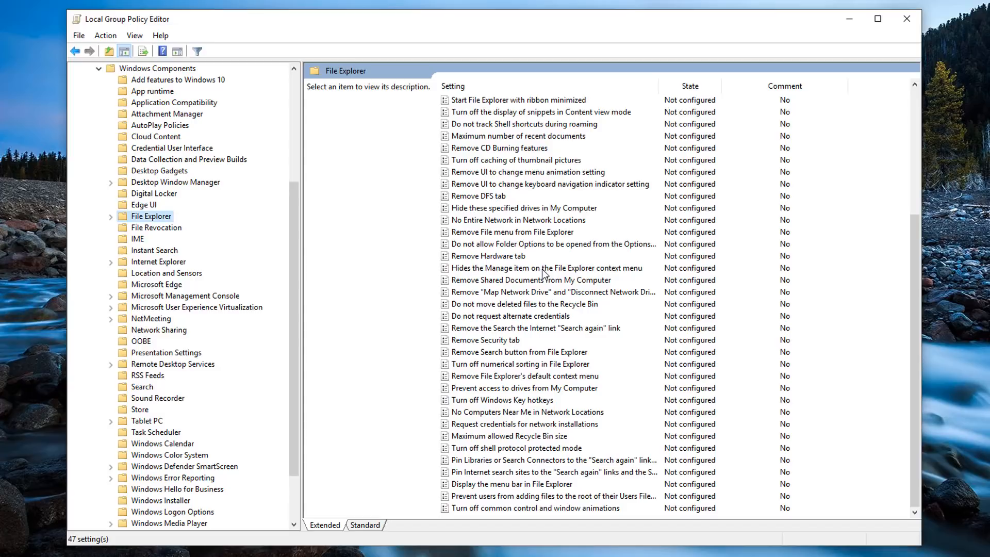
mouse_move(499, 390)
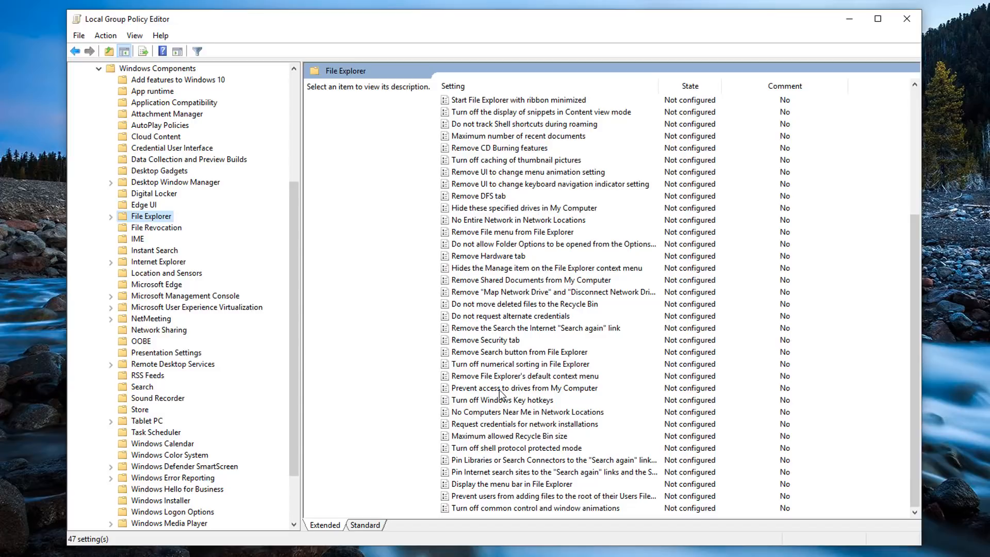
click(524, 388)
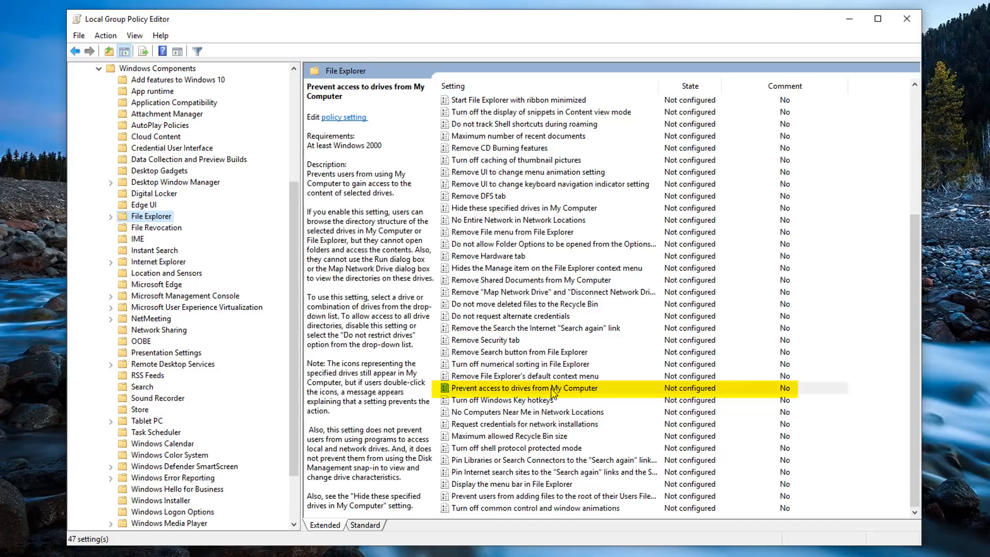
click(523, 388)
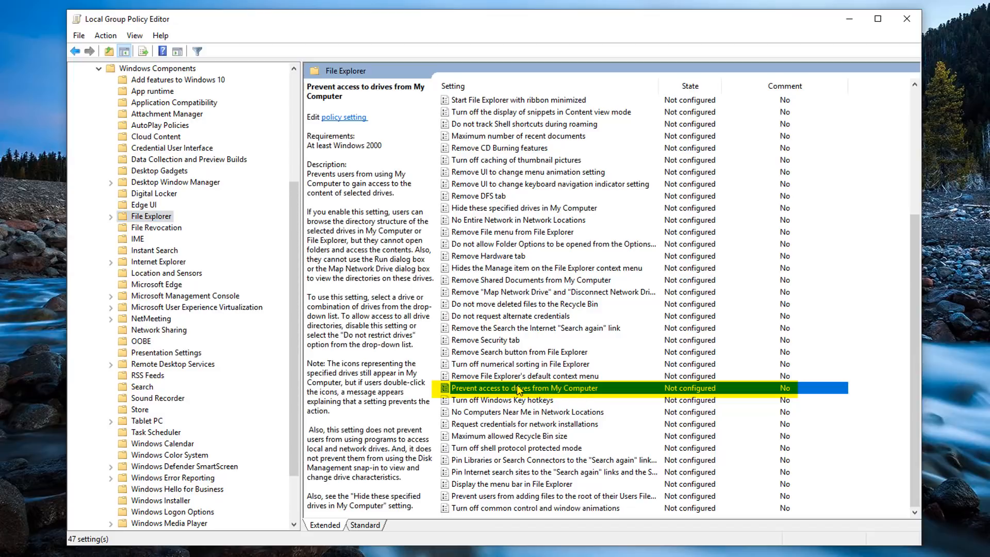
double_click(524, 387)
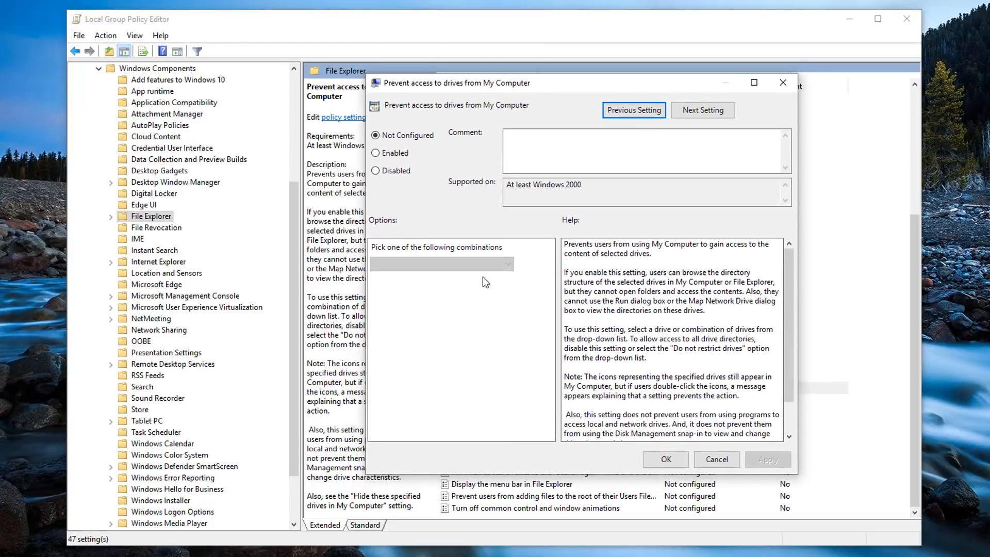
Set the policy to Enabled with 'Restrict all drives', apply, and confirm with OK.
click(375, 152)
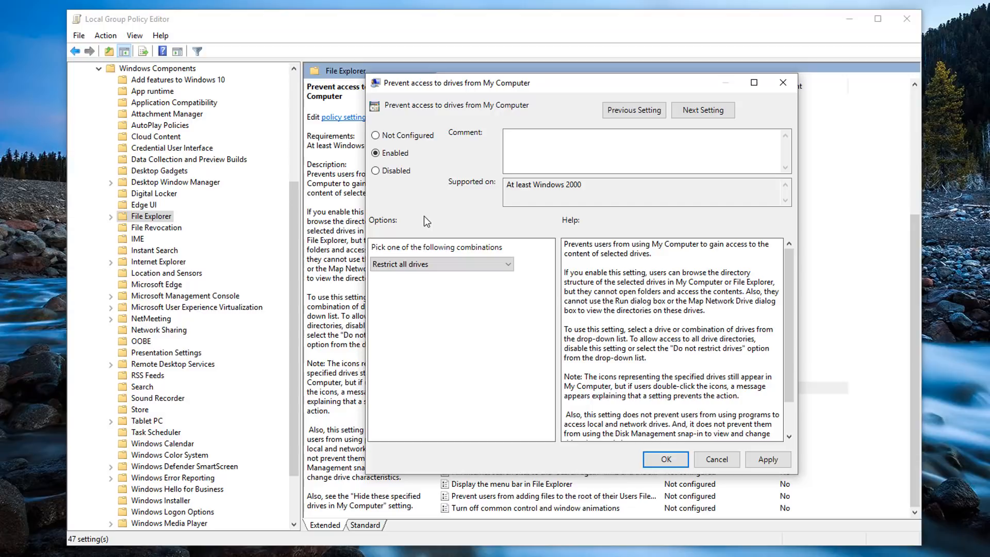
mouse_move(436, 208)
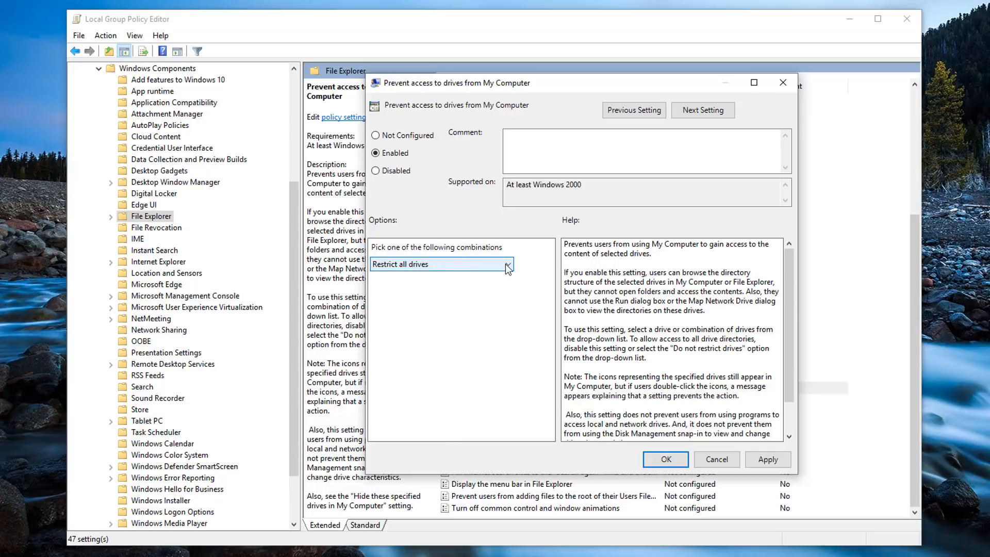
click(506, 264)
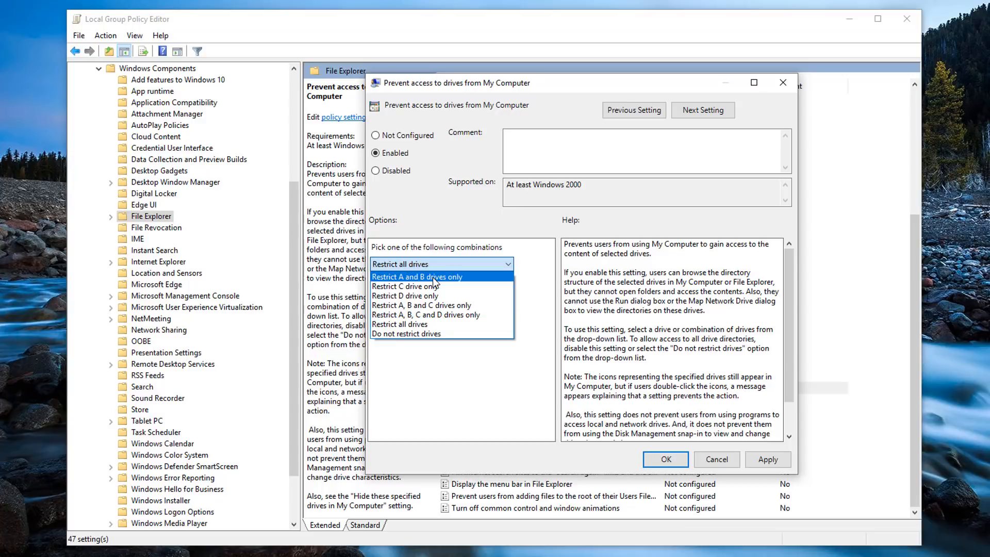
mouse_move(417, 286)
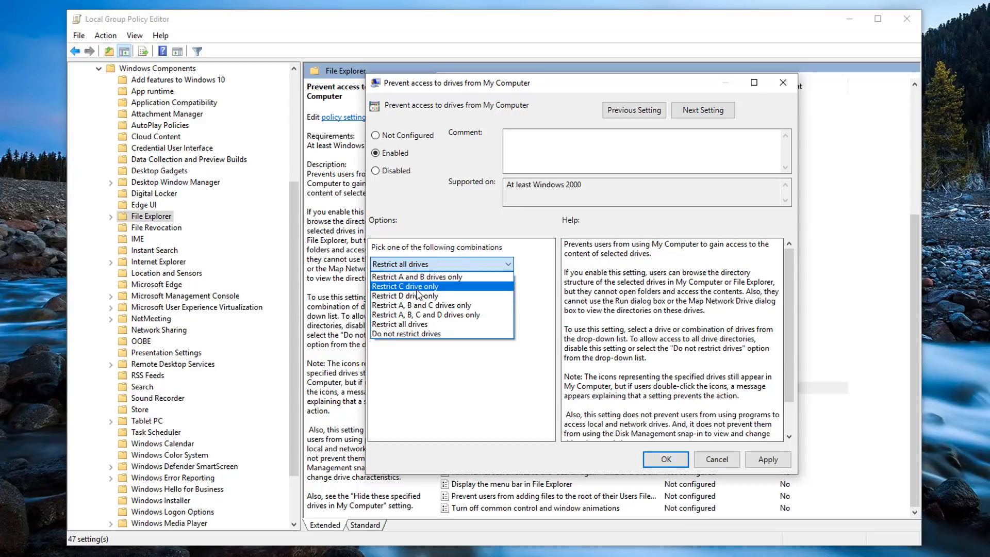
mouse_move(408, 296)
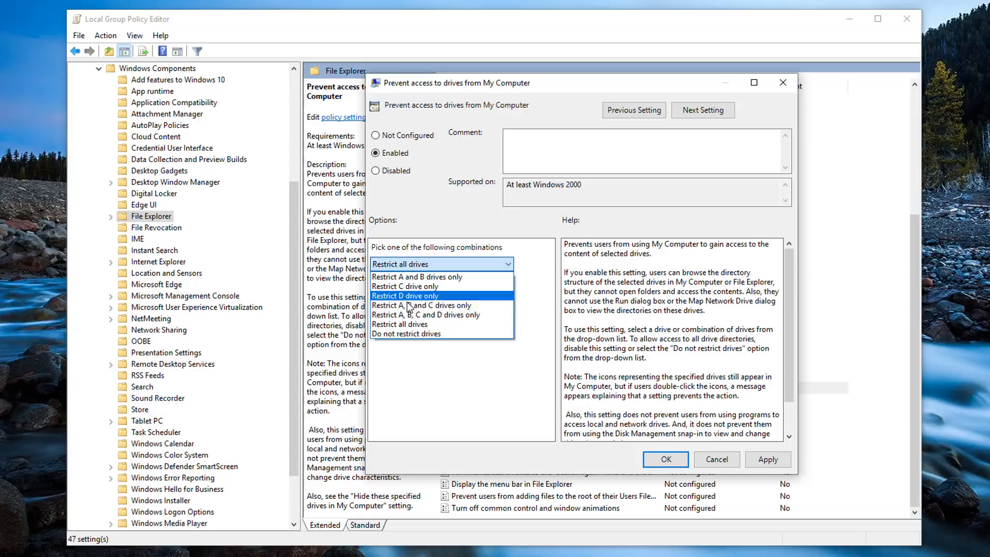
mouse_move(430, 334)
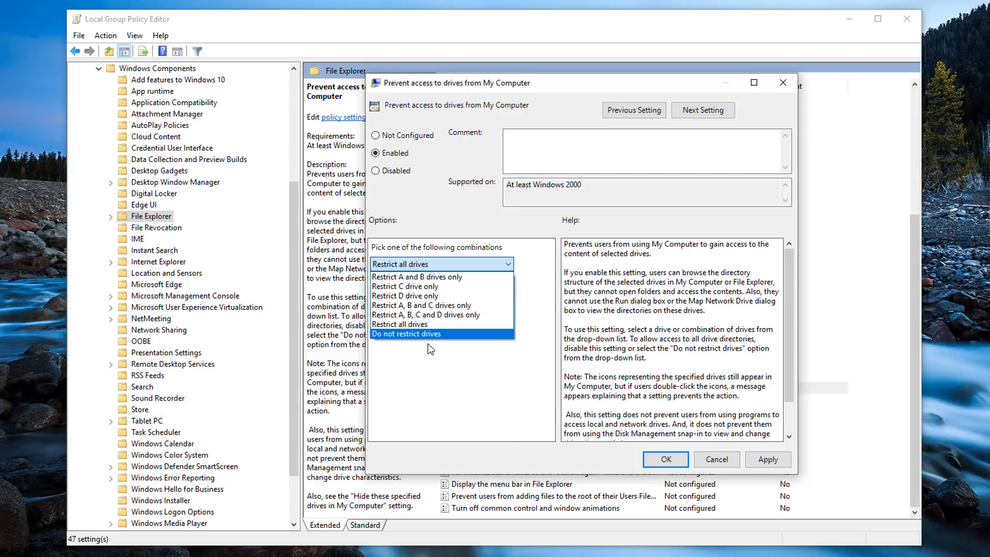
mouse_move(400, 324)
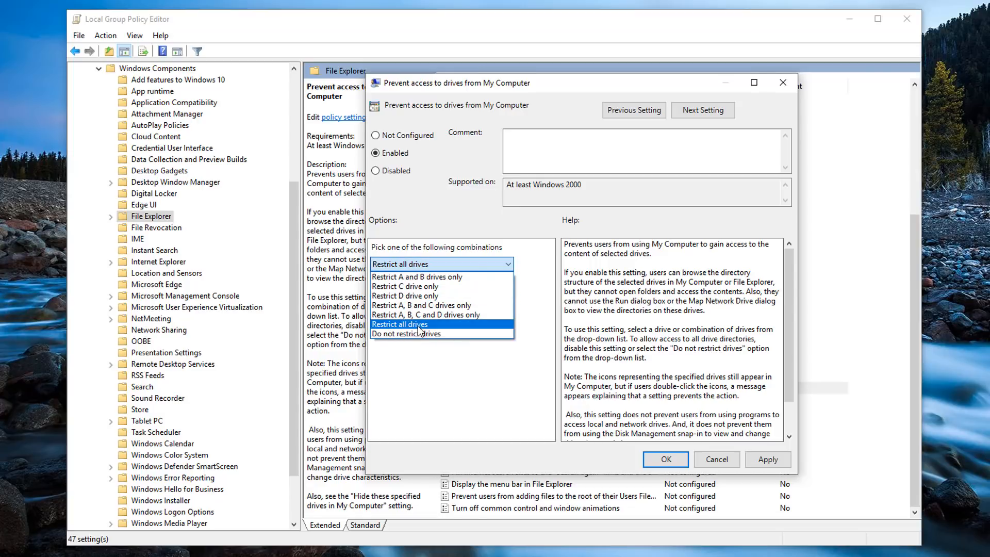
mouse_move(475, 333)
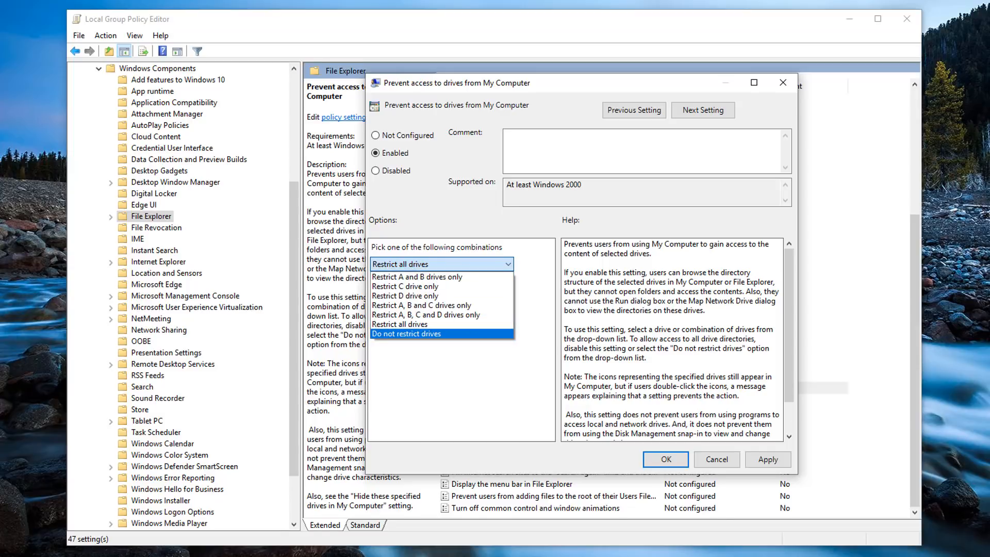
click(441, 264)
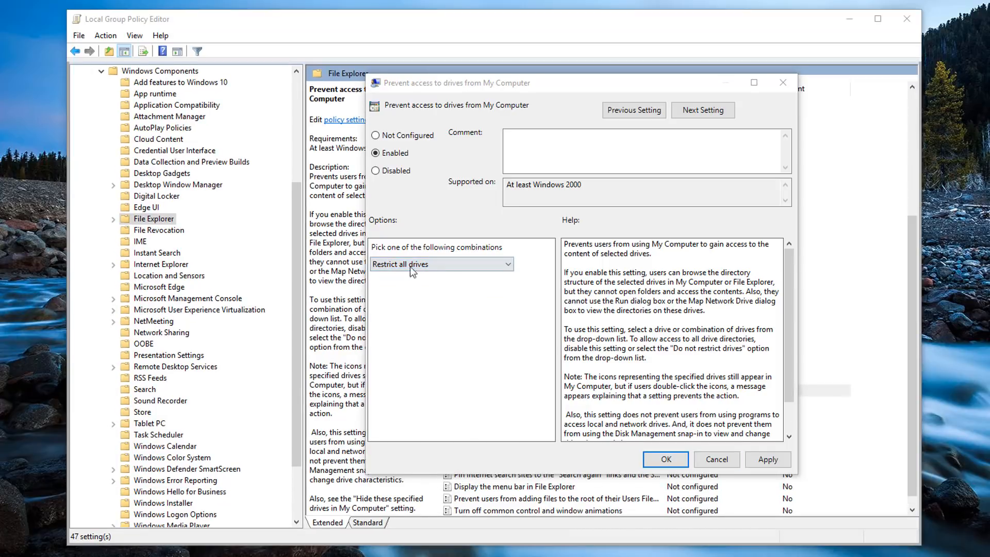
click(439, 264)
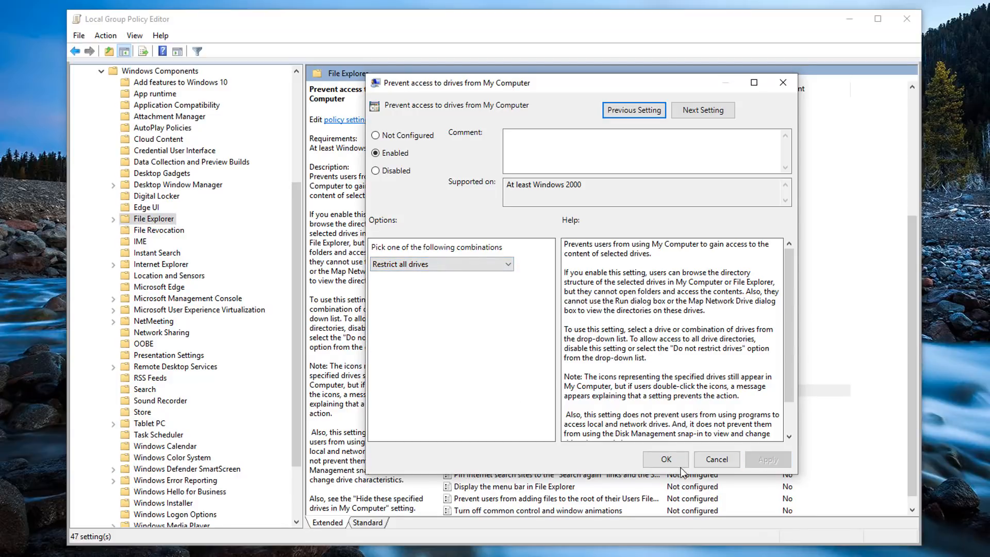
click(664, 459)
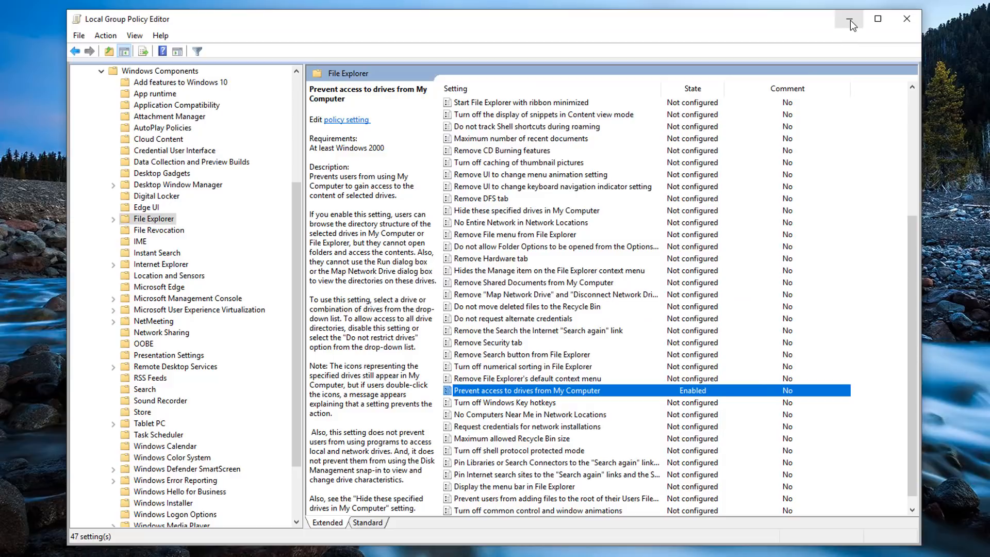
Minimize the editor, try opening Backup (E:) in File Explorer, and dismiss the Restrictions message.
click(849, 18)
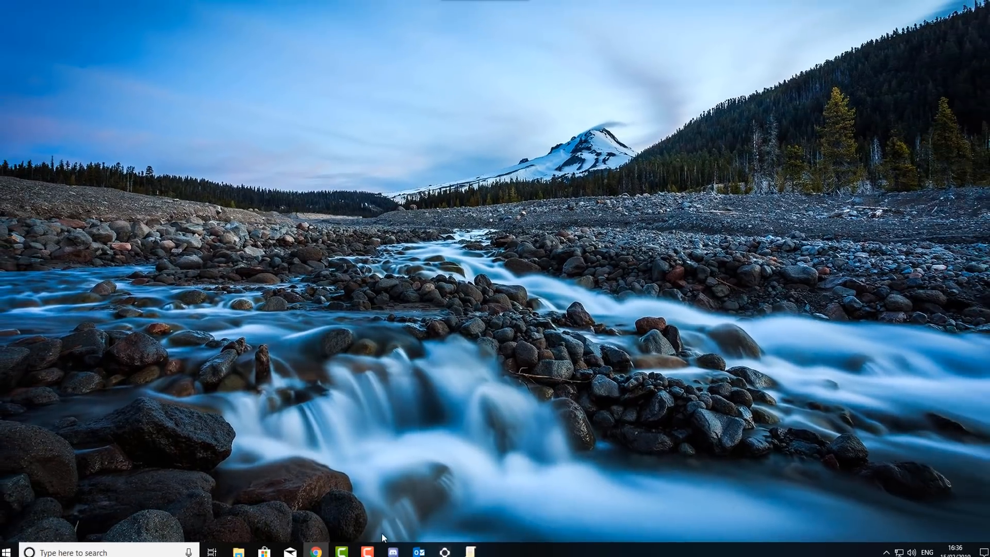
click(239, 546)
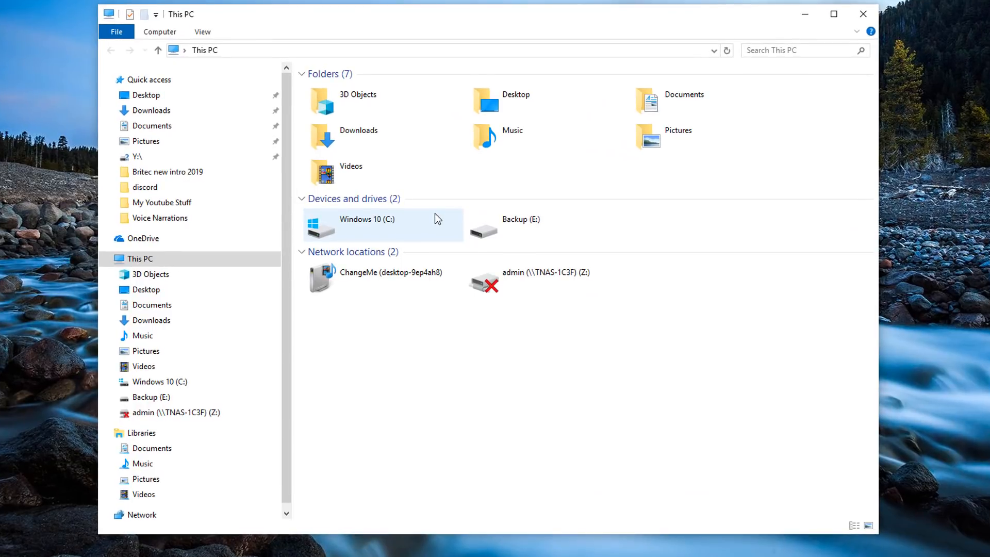
click(520, 219)
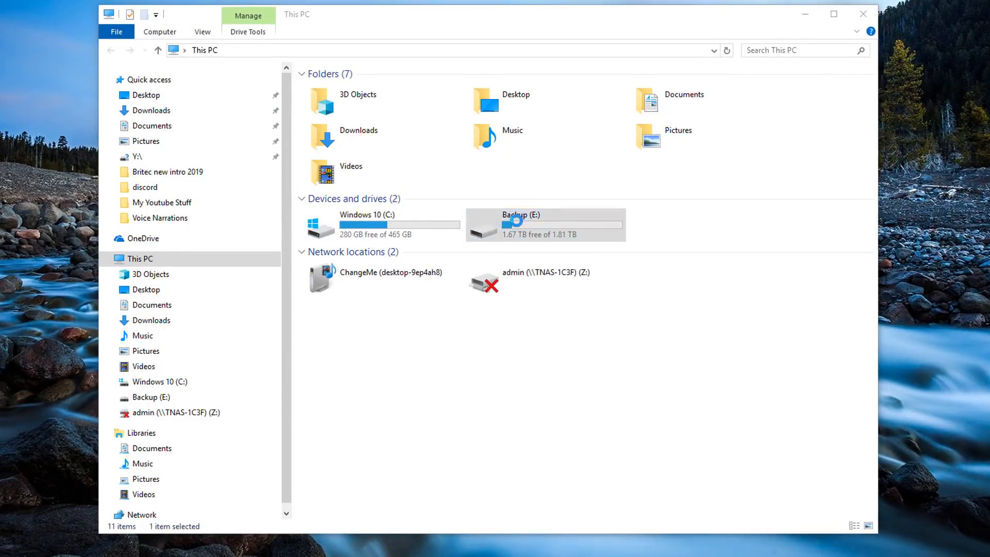
double_click(545, 224)
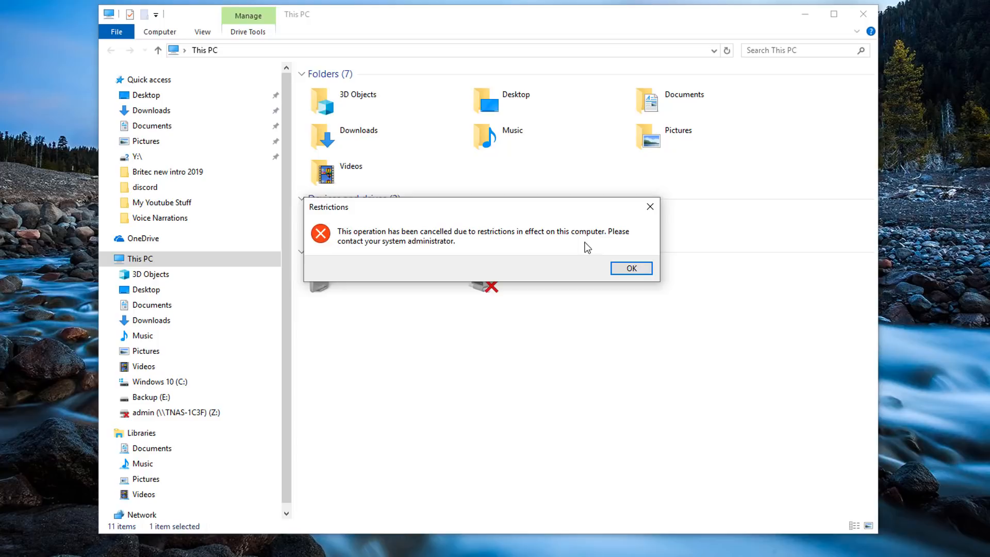
mouse_move(376, 252)
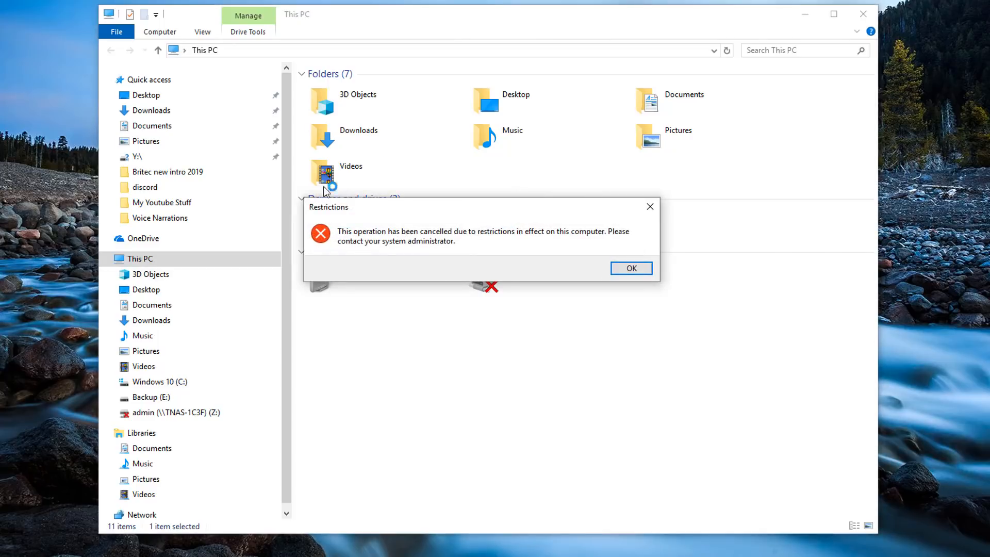
click(630, 267)
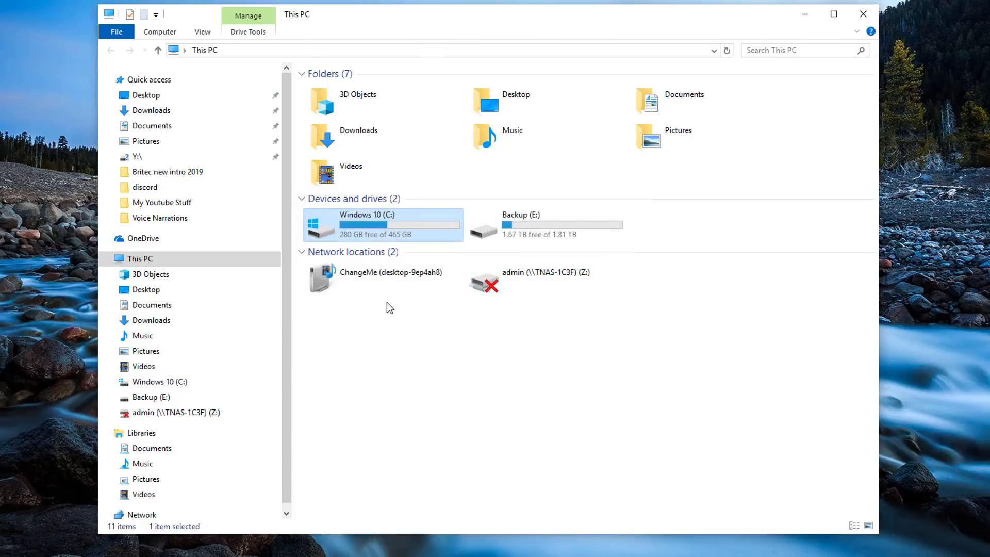
mouse_move(363, 225)
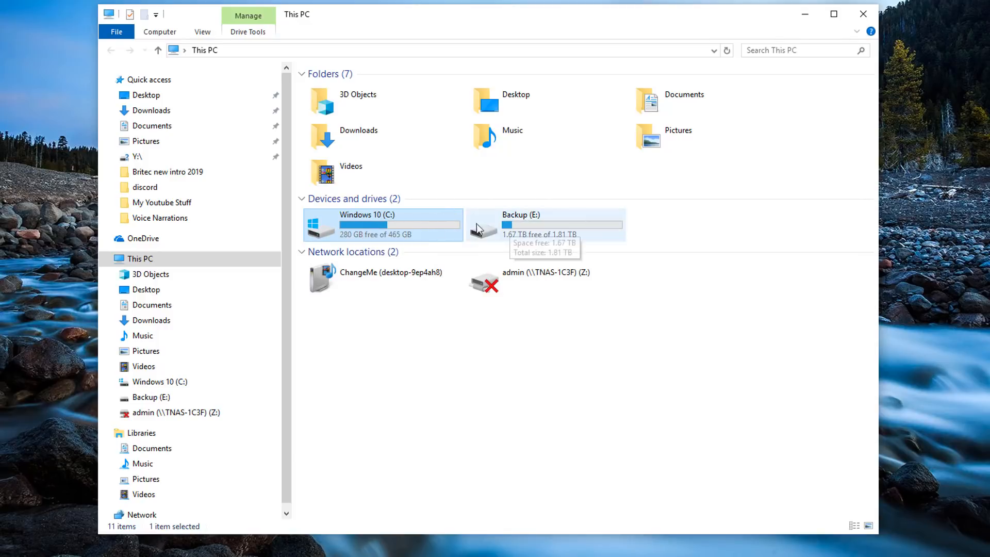
mouse_move(386, 235)
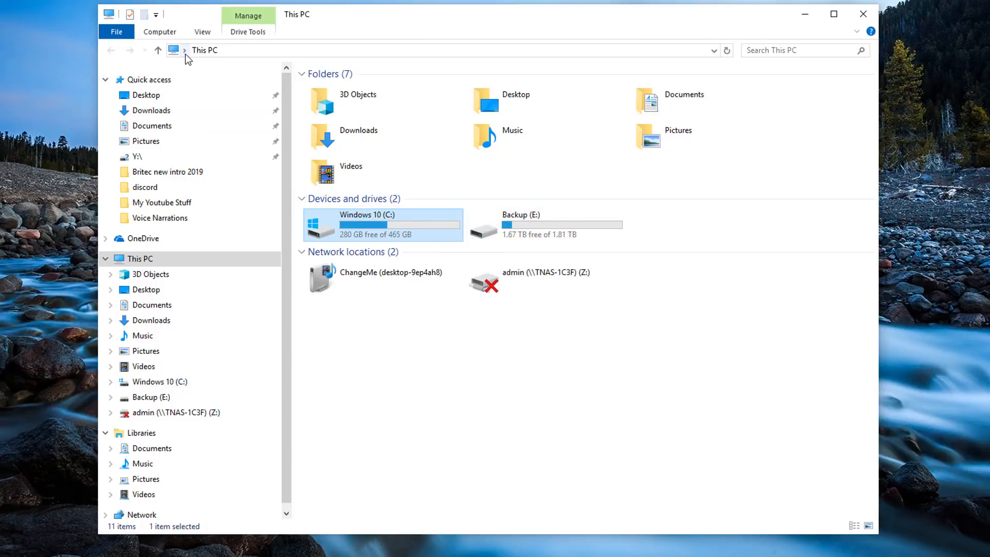
click(202, 50)
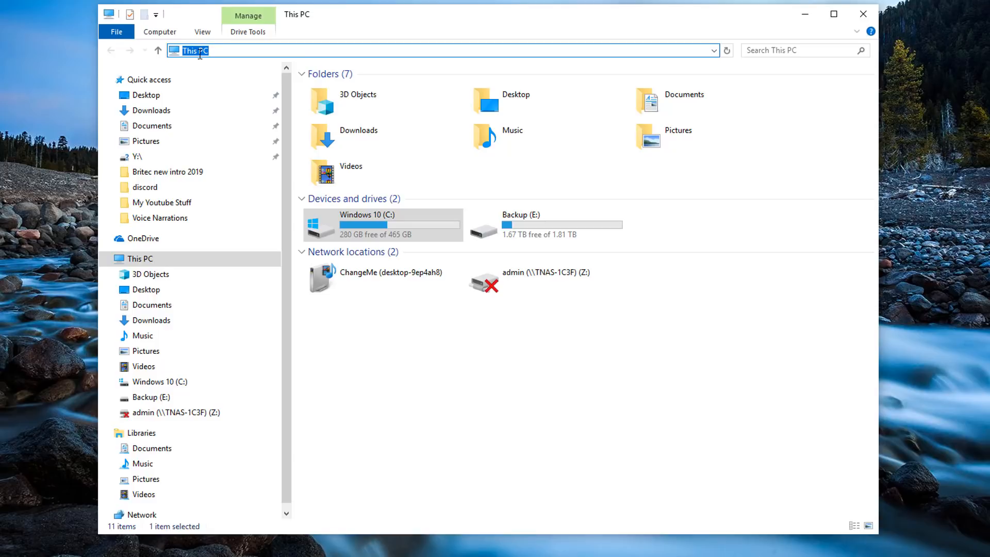
text(c)
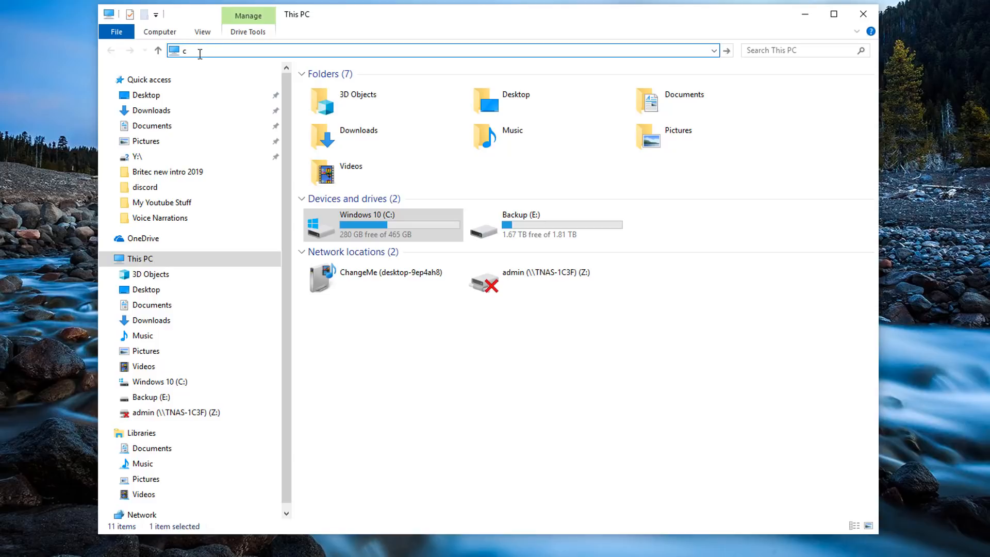
text(:\)
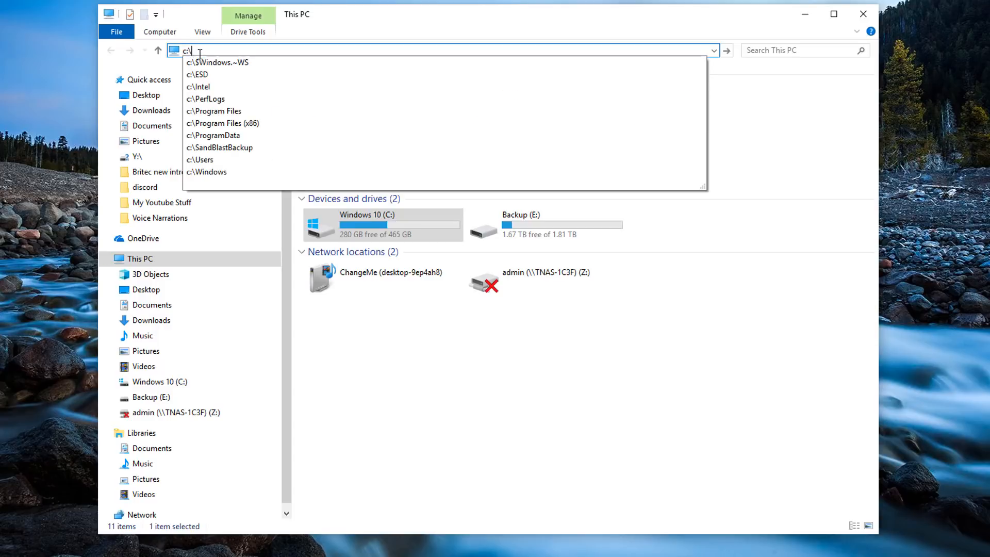
click(201, 159)
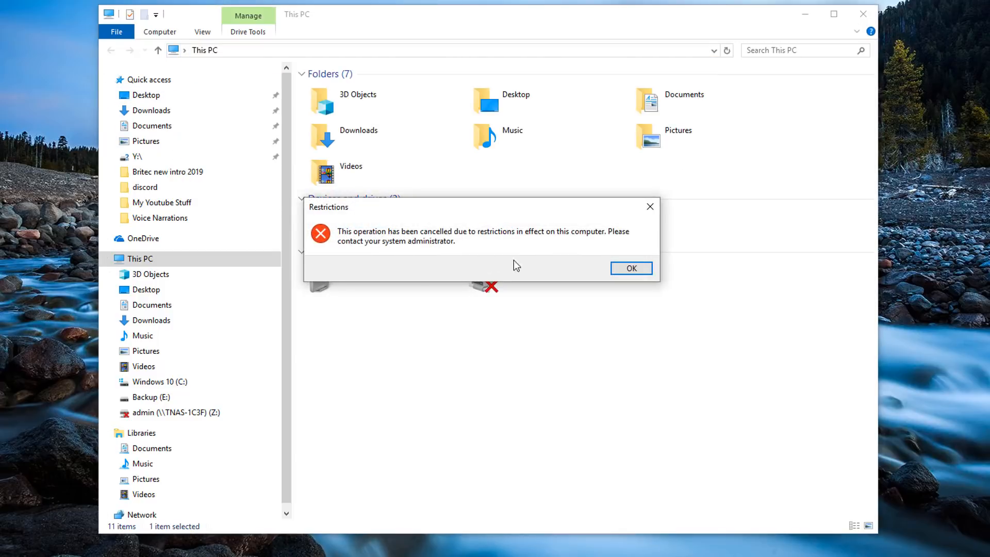
click(629, 267)
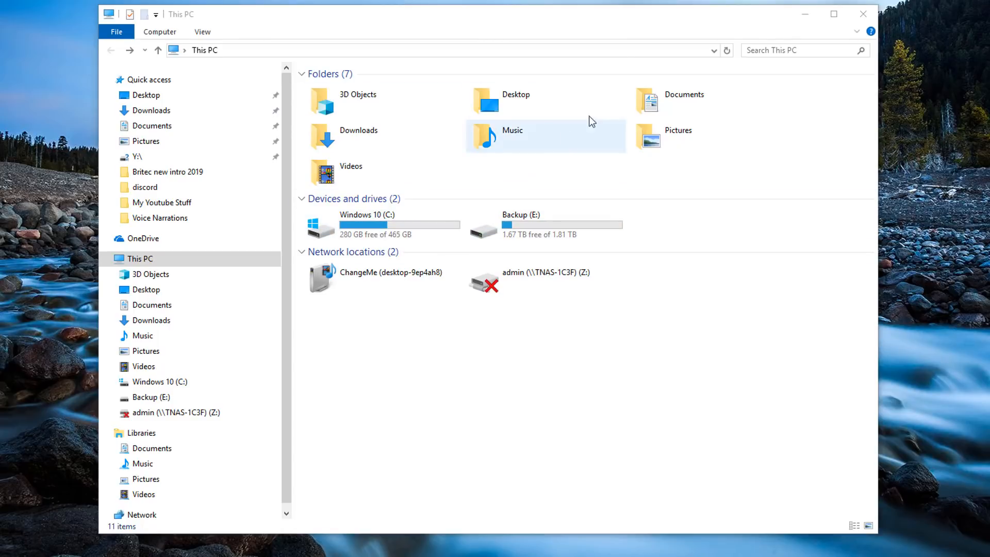
mouse_move(693, 144)
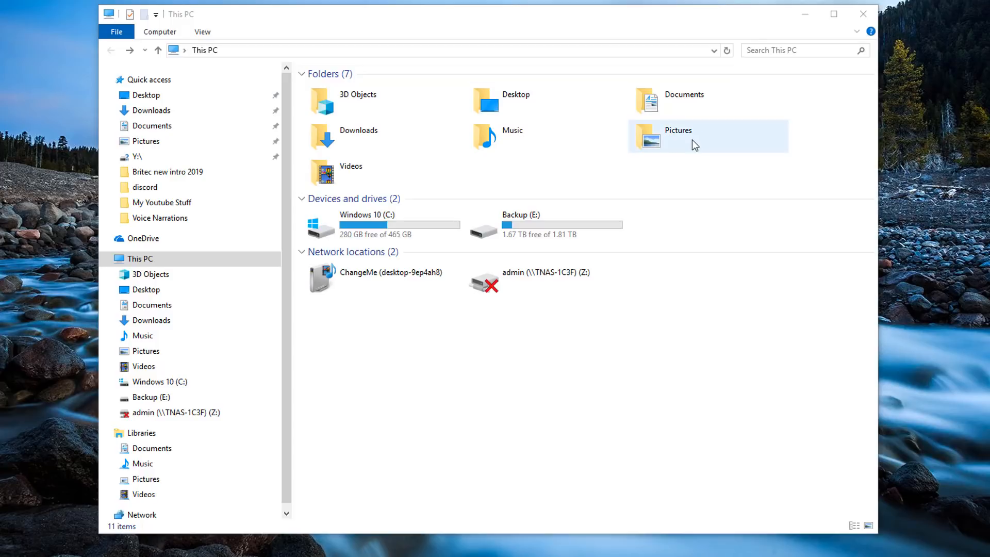
double_click(677, 136)
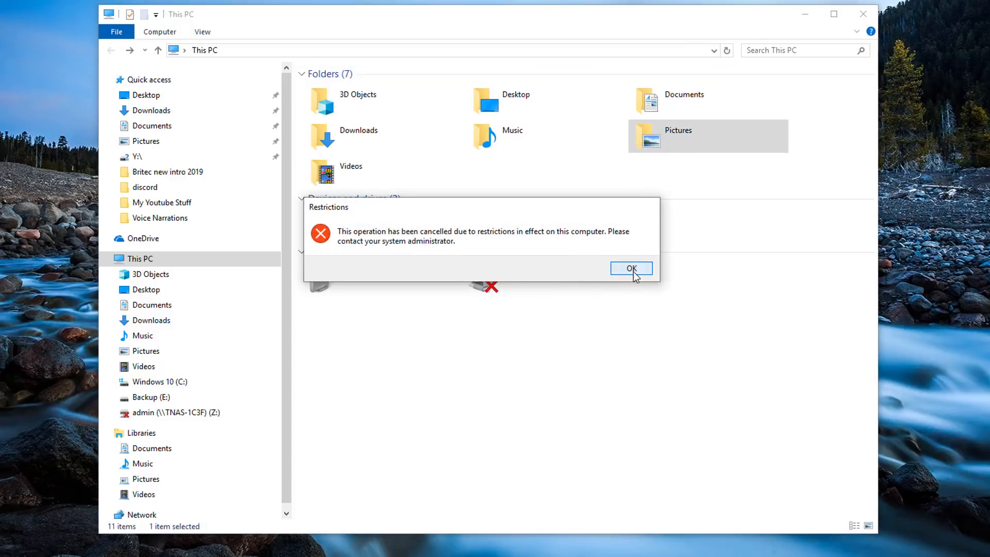
click(630, 267)
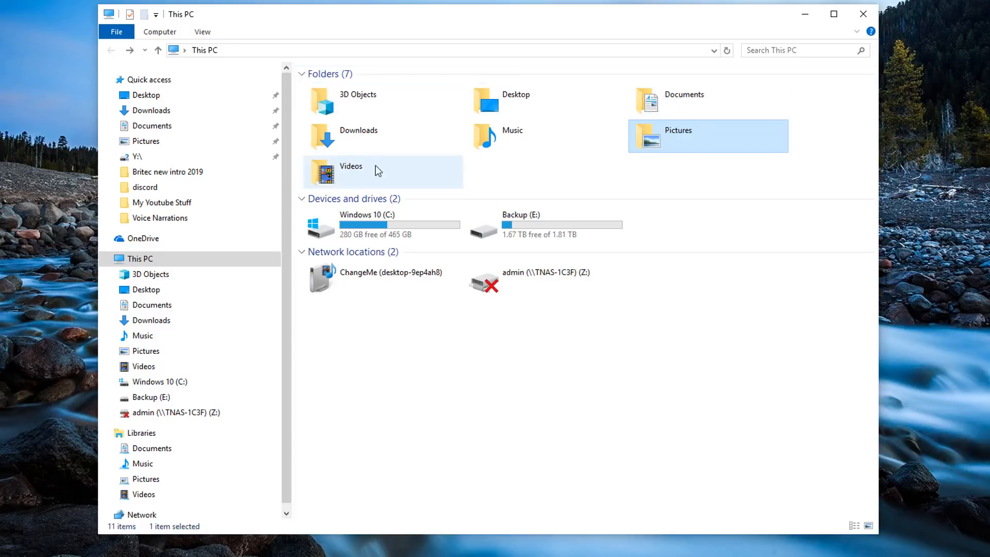
click(684, 99)
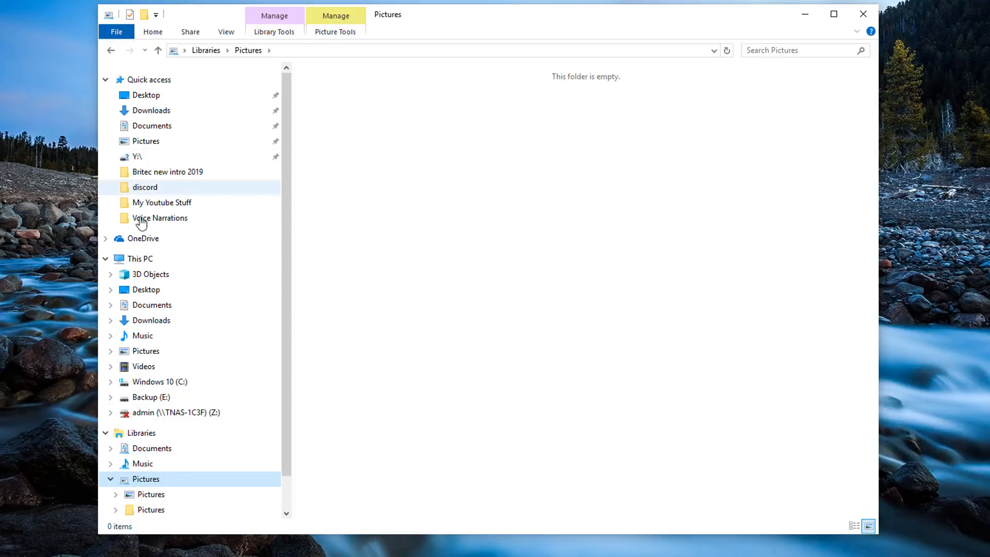
mouse_move(140, 258)
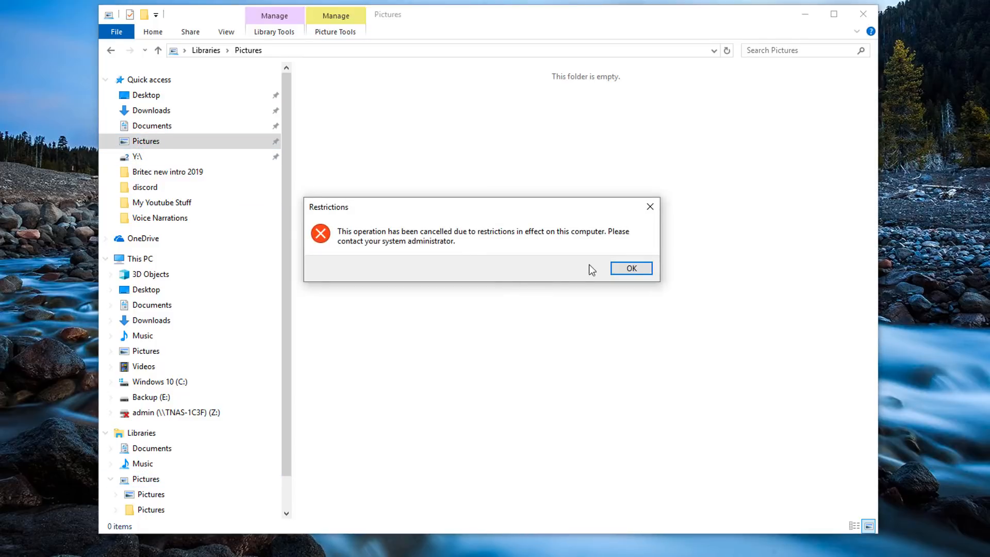
click(630, 268)
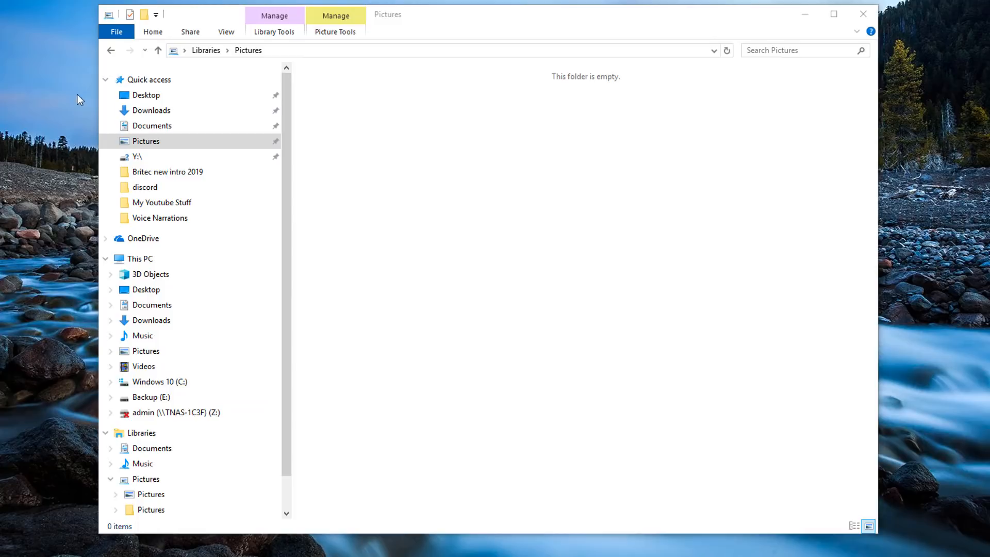
click(141, 258)
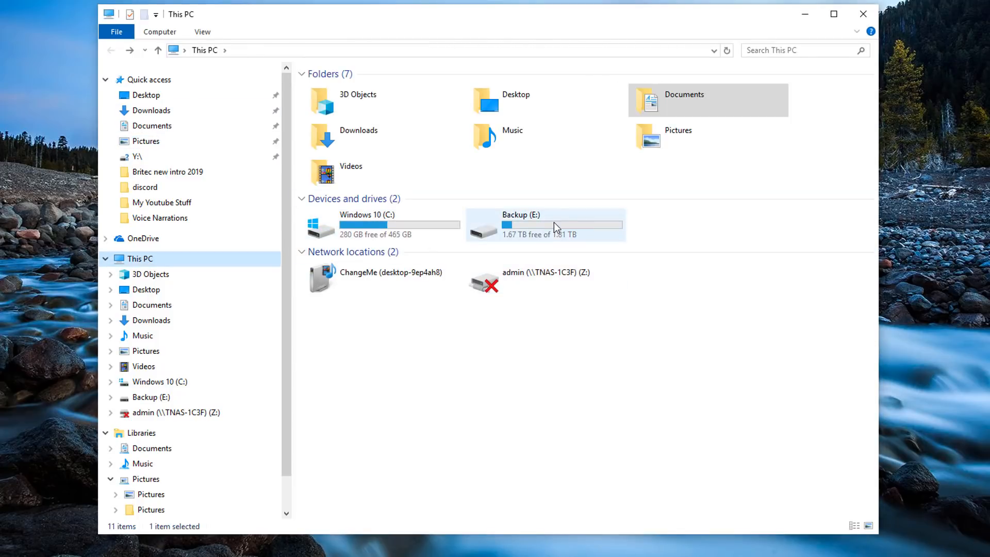
mouse_move(416, 219)
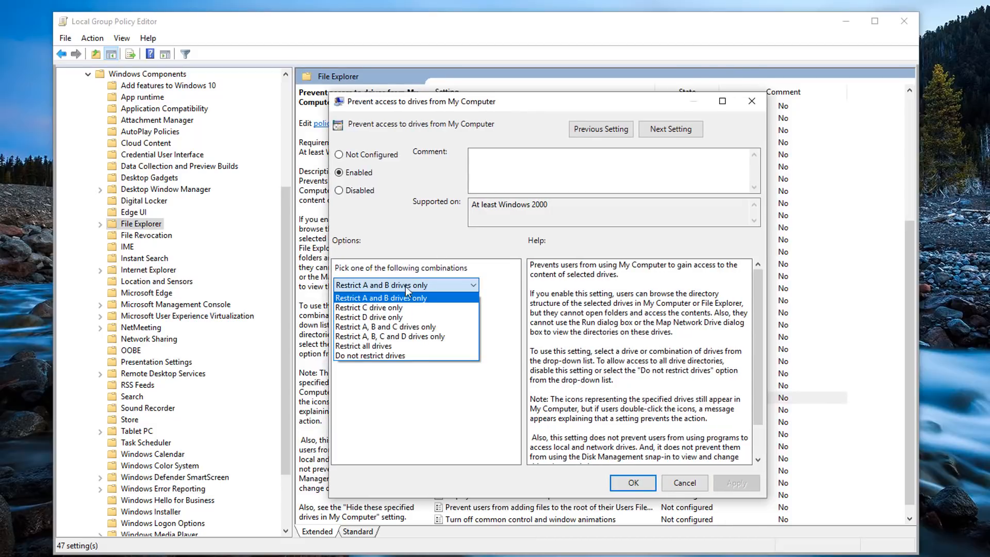
mouse_move(372, 355)
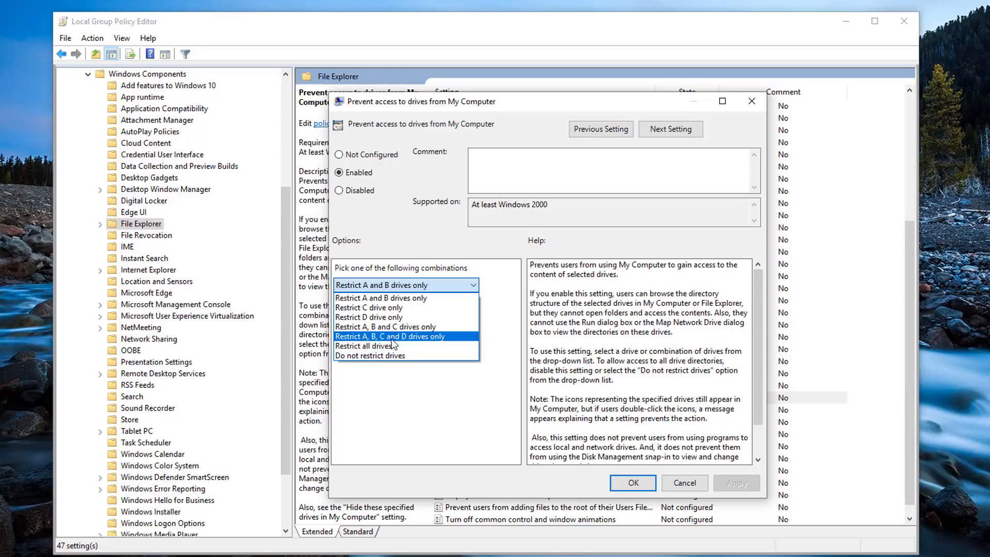
mouse_move(402, 345)
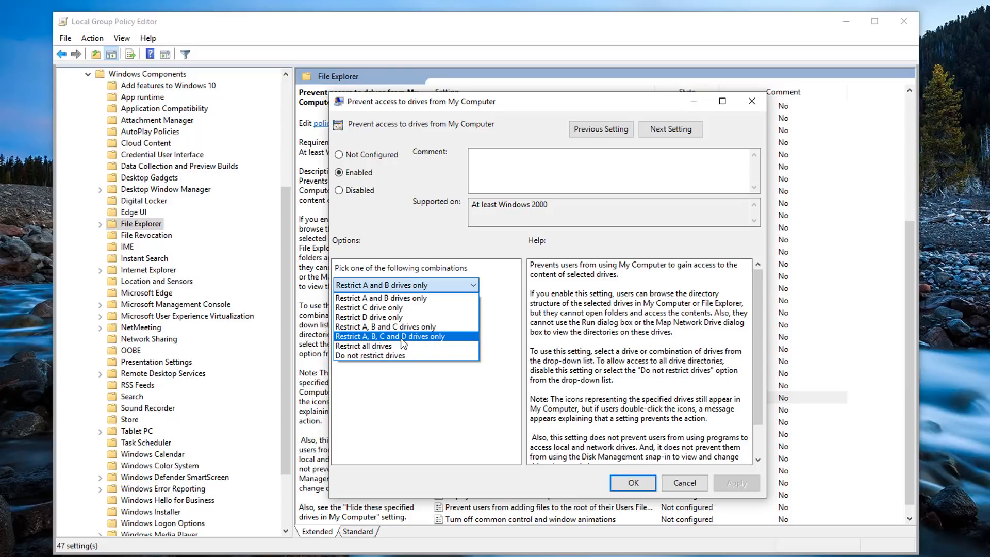
mouse_move(394, 326)
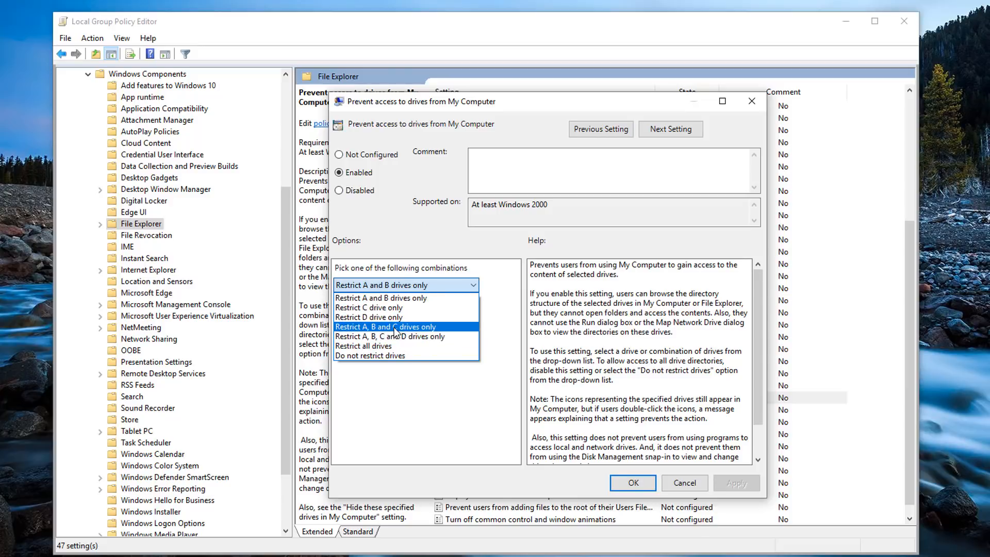
mouse_move(354, 317)
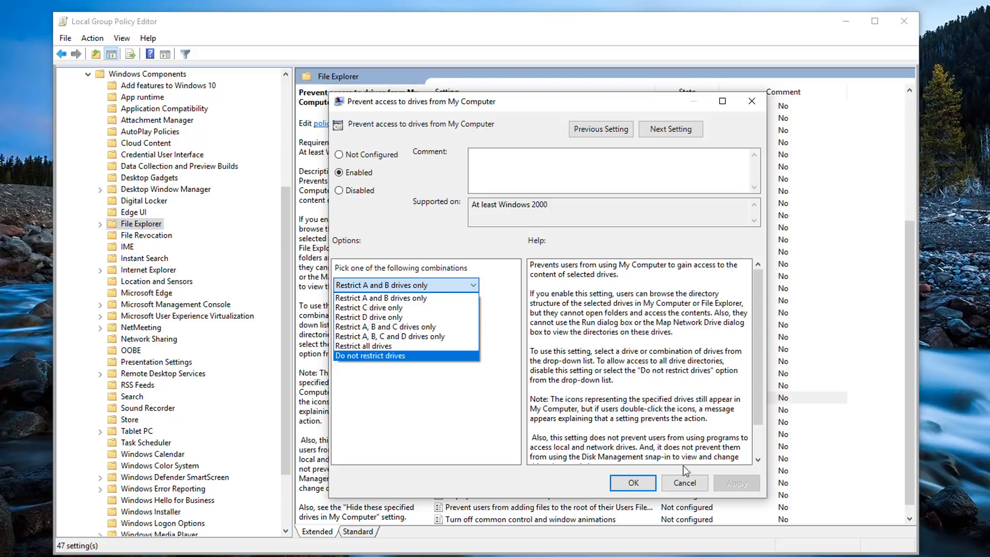
mouse_move(371, 317)
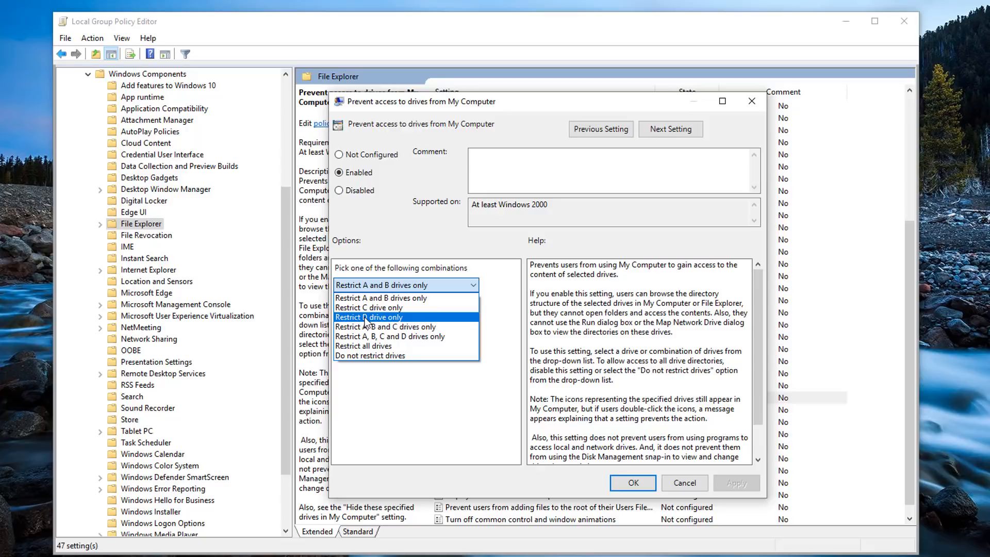
Confirm the restriction limited to the D drive only.
click(632, 482)
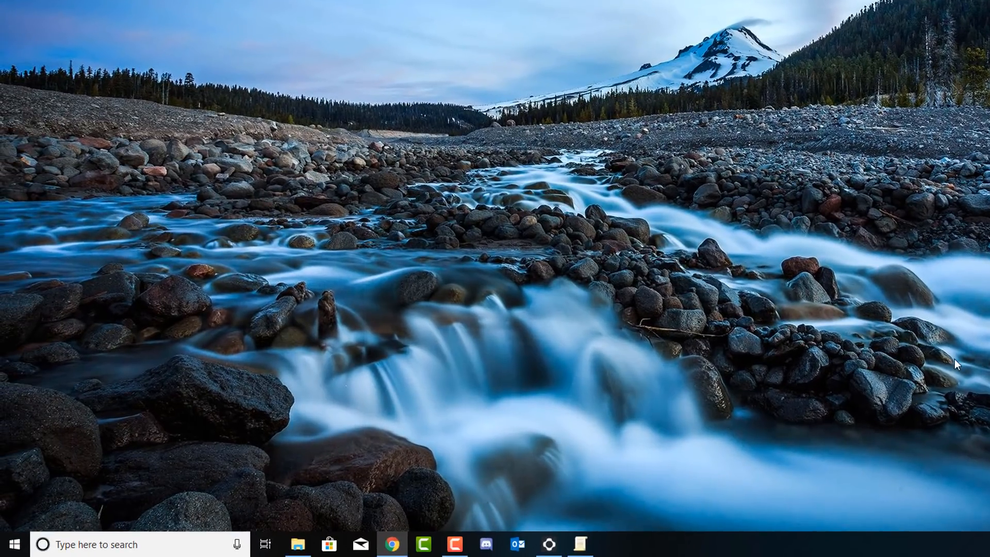
Open Disk Management from the Start button's quick menu.
right_click(14, 543)
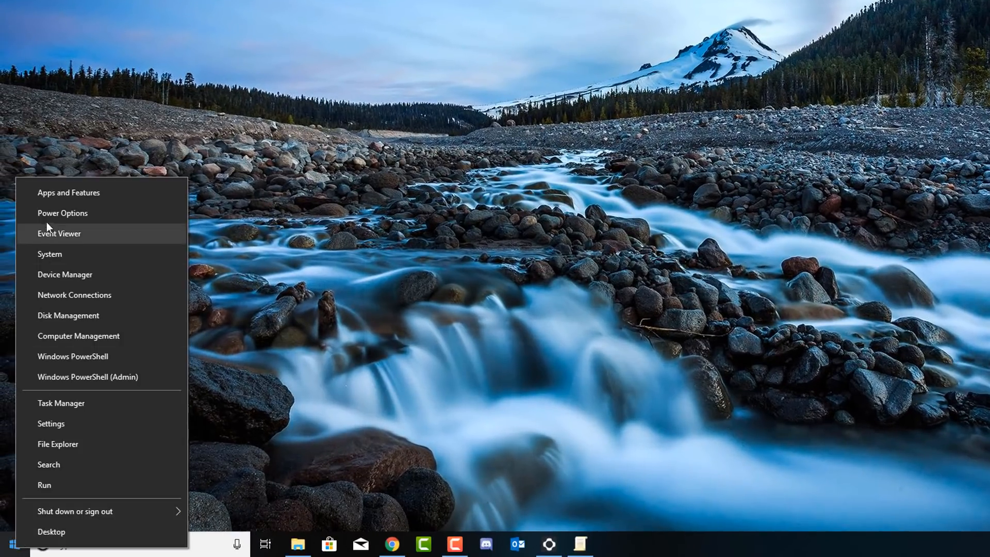
click(68, 315)
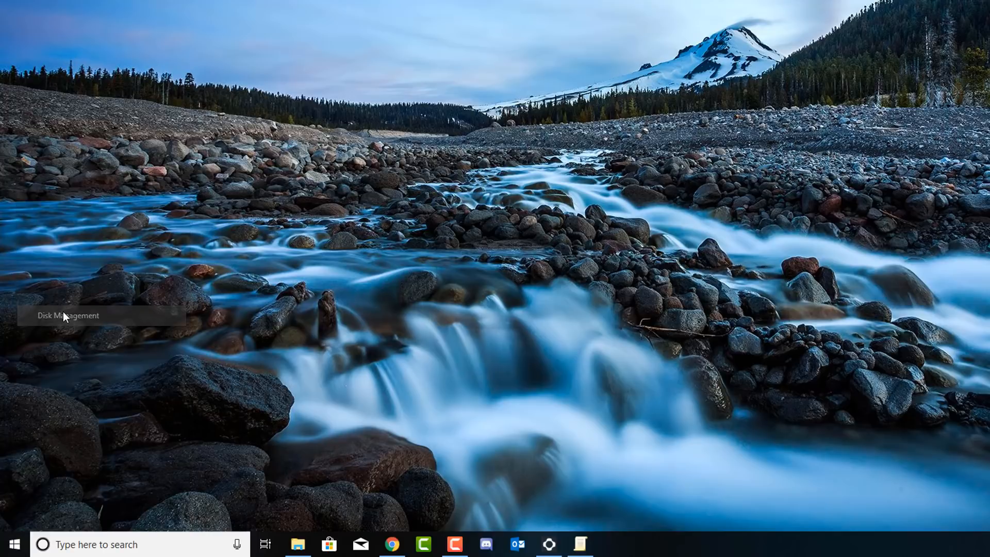
click(68, 316)
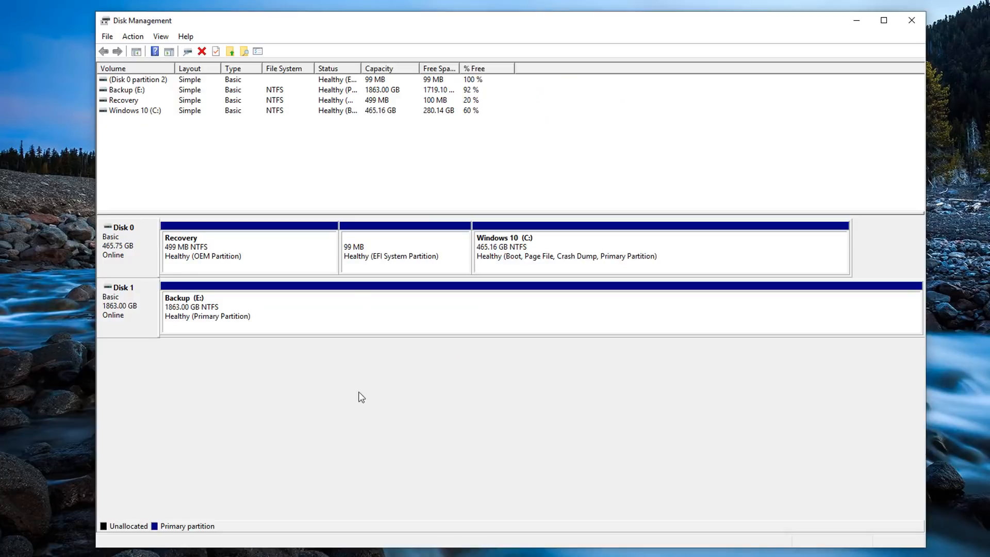
mouse_move(388, 315)
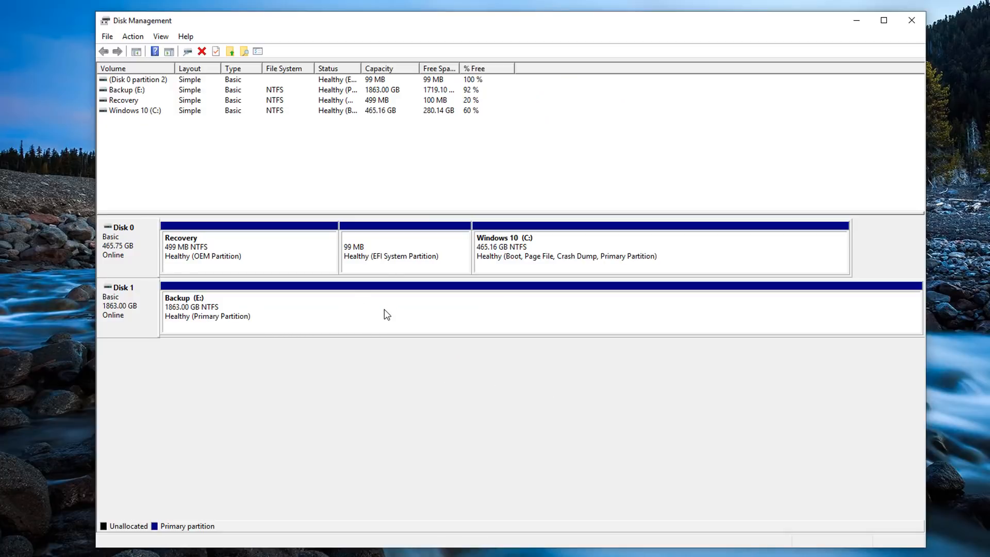
Change the Backup partition's drive letter from E to D, accepting both warnings.
right_click(387, 314)
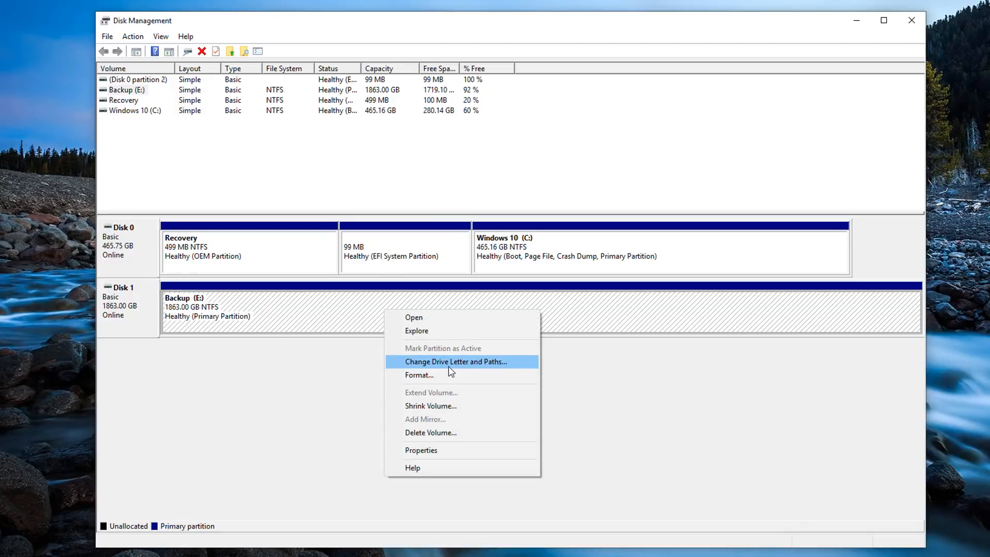
click(455, 361)
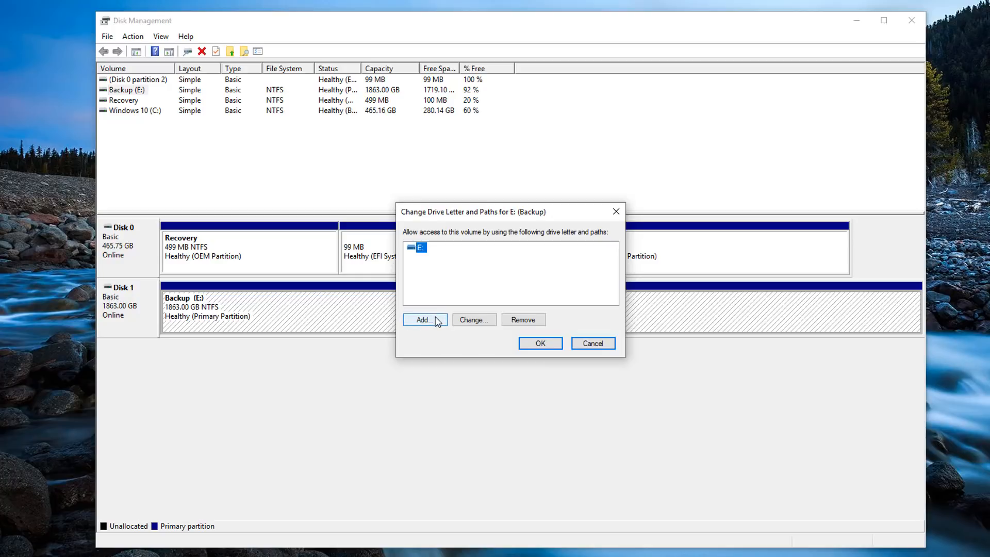
click(424, 319)
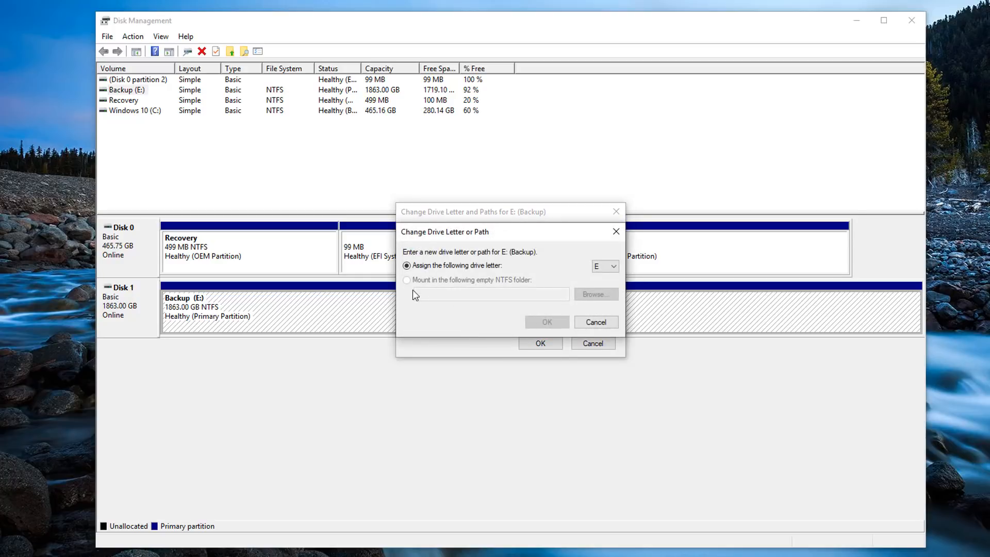
click(612, 265)
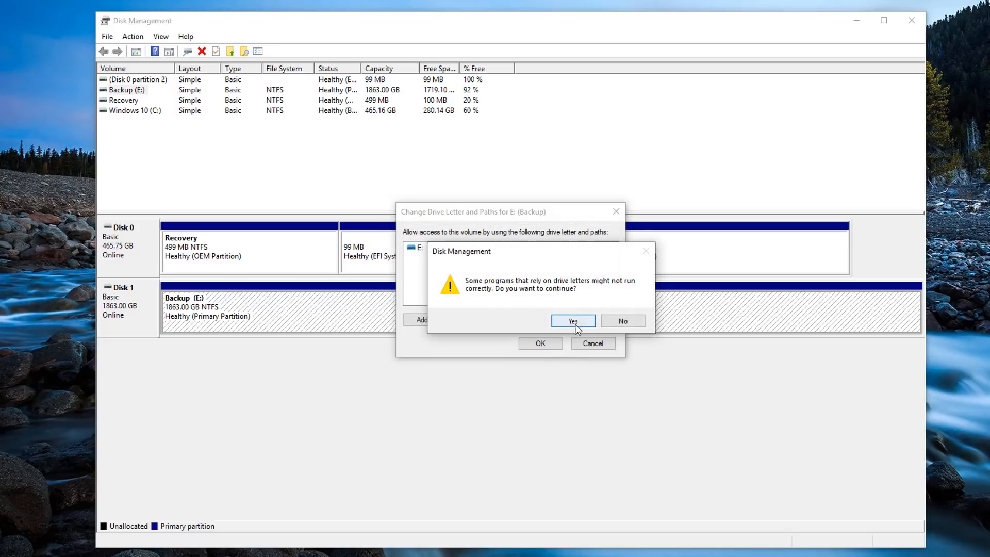
click(571, 320)
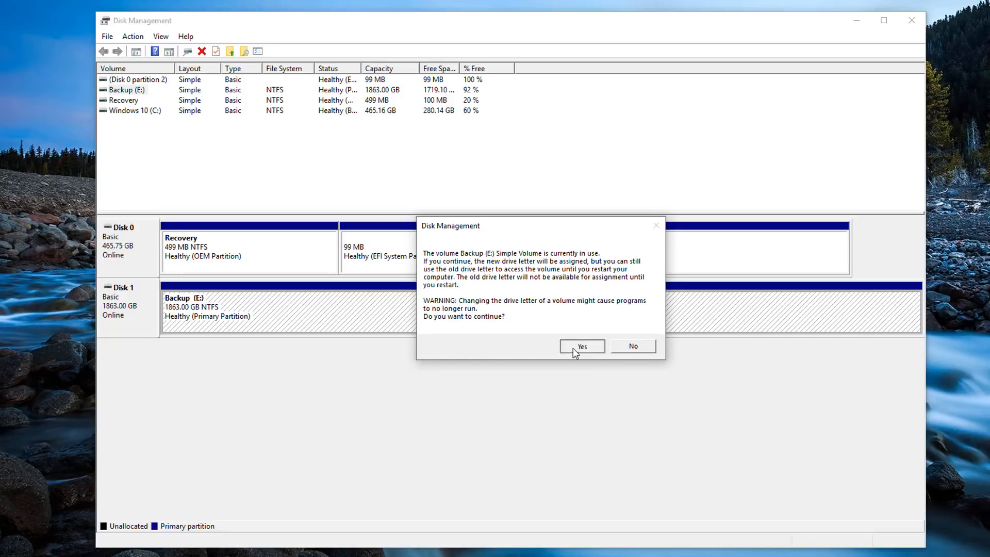
click(581, 345)
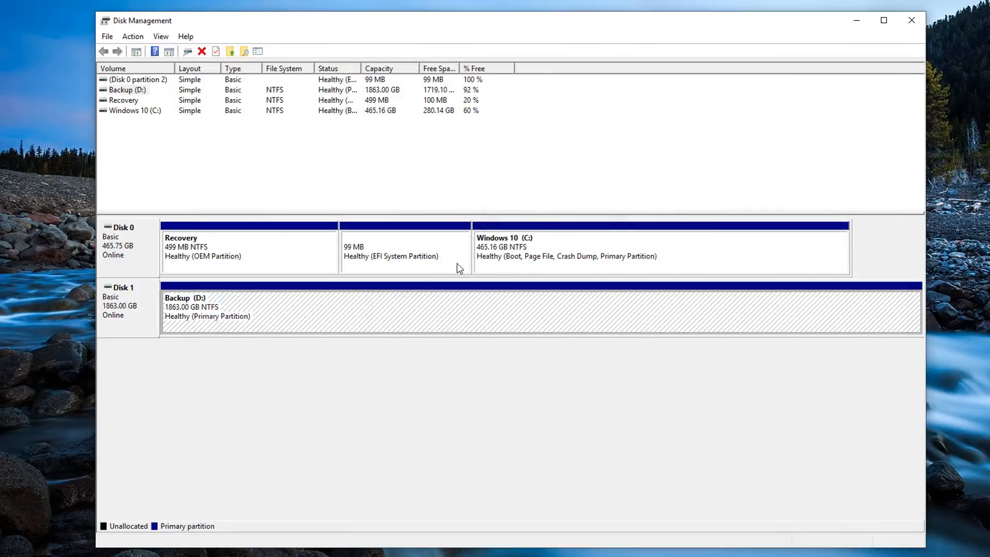
mouse_move(856, 20)
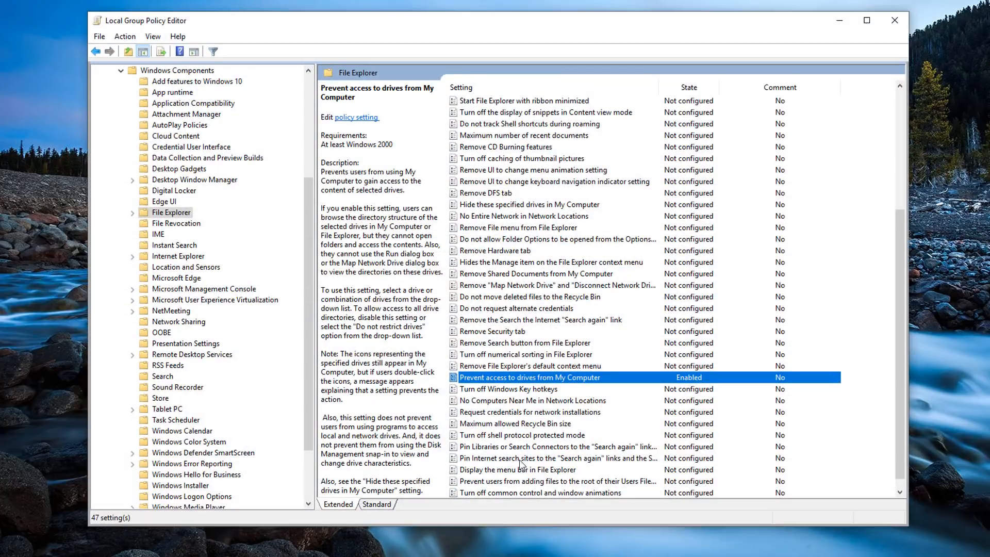
Review the drive policy showing Enabled with 'Restrict D drive only', then close it unchanged.
double_click(528, 376)
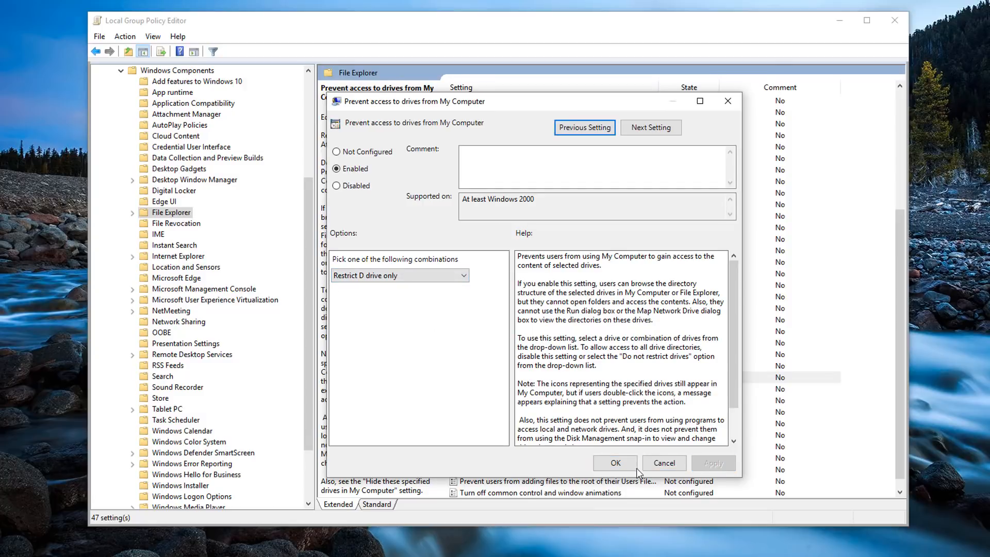
click(613, 463)
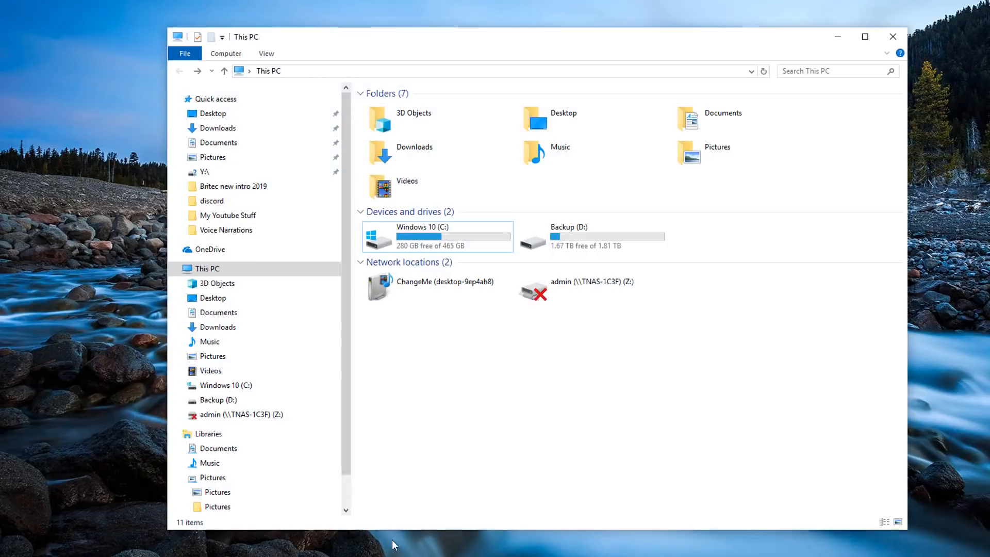
Try opening Backup (D:) and Windows 10 (C:), dismissing the restrictions error, then reselect Backup (D:).
click(590, 236)
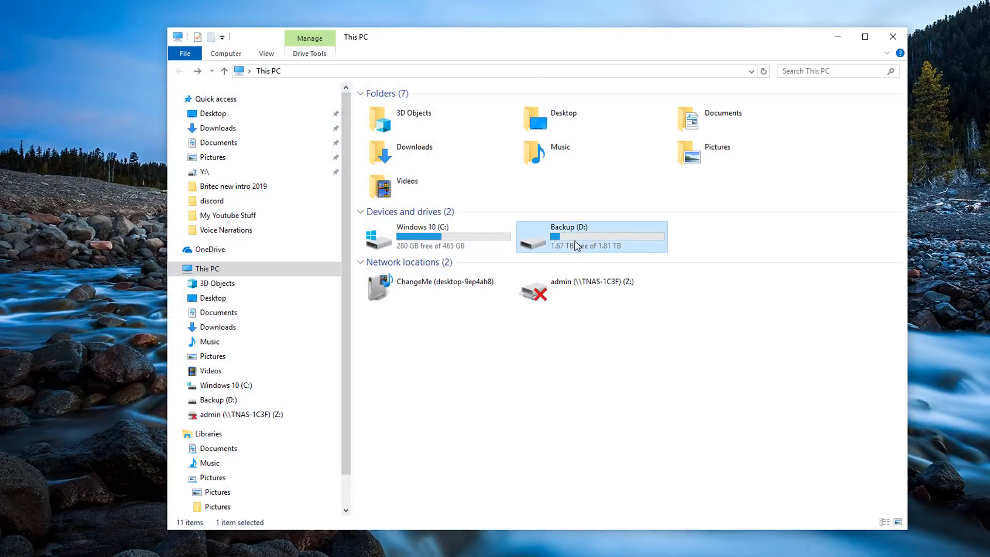
double_click(591, 236)
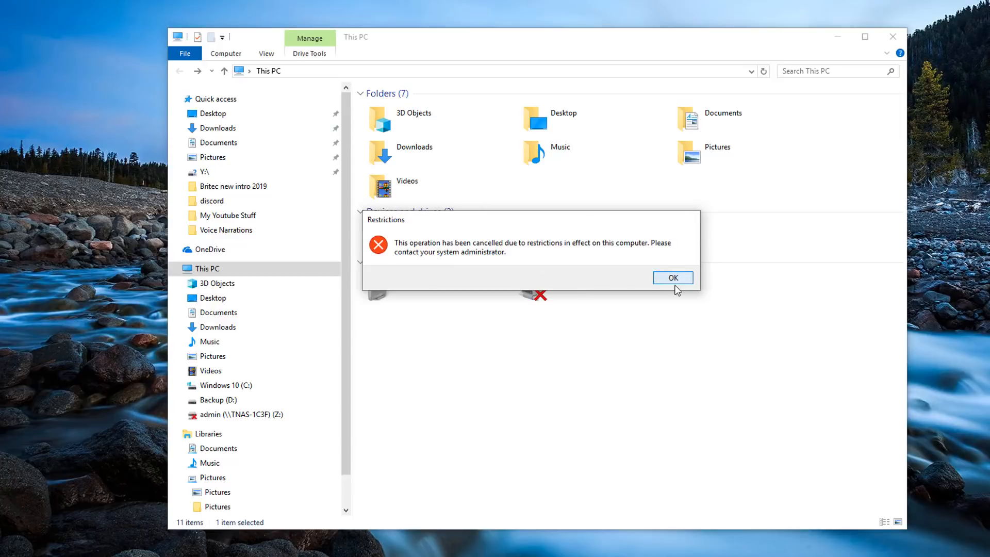
click(672, 278)
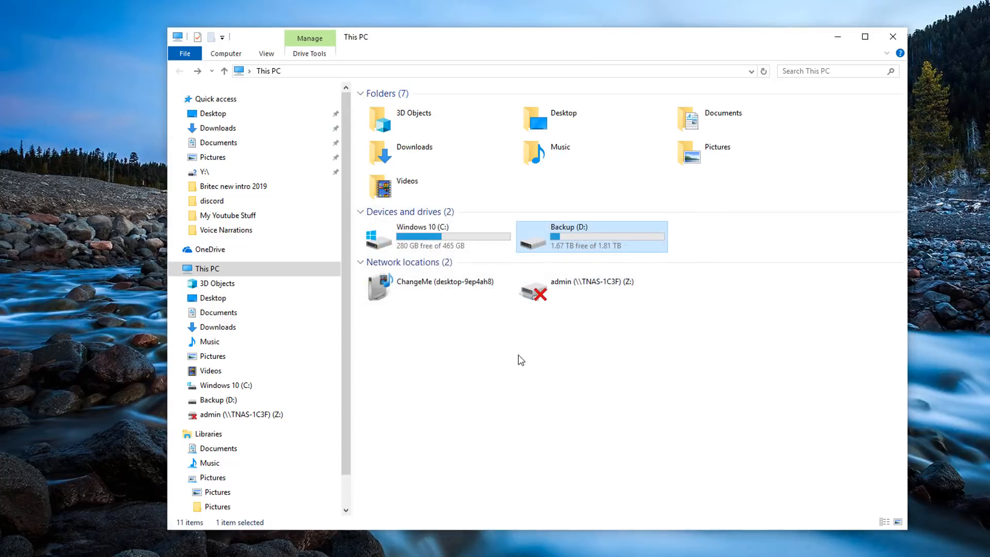
click(430, 237)
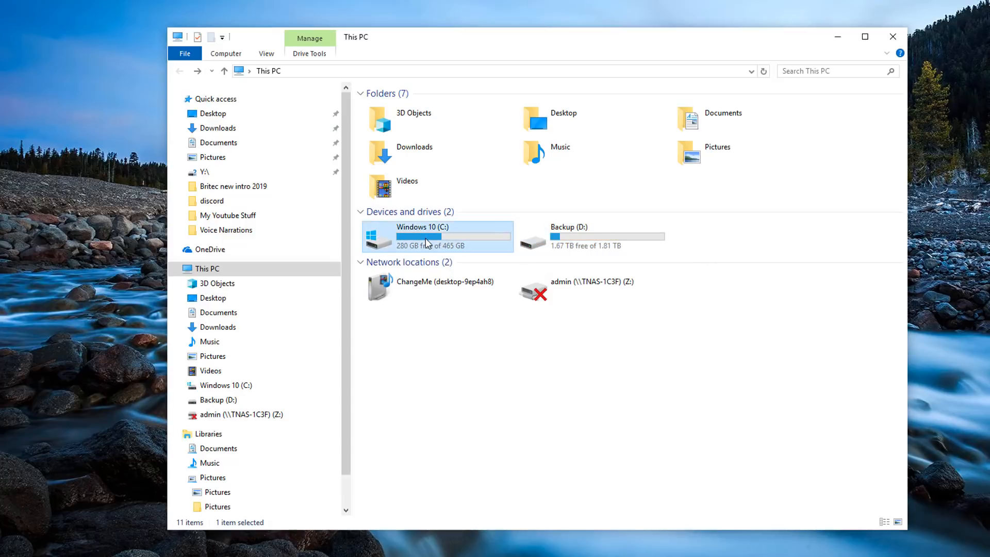
double_click(436, 237)
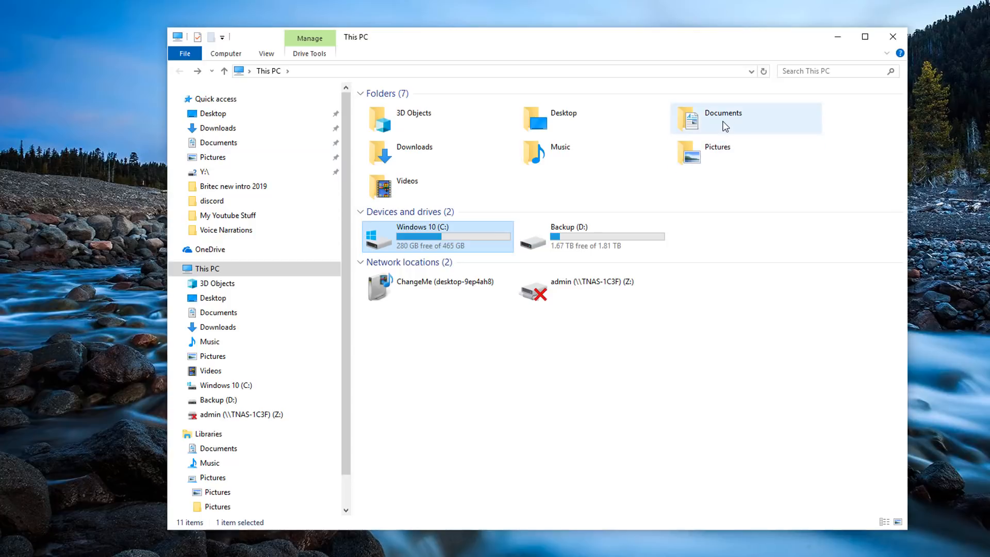
mouse_move(500, 123)
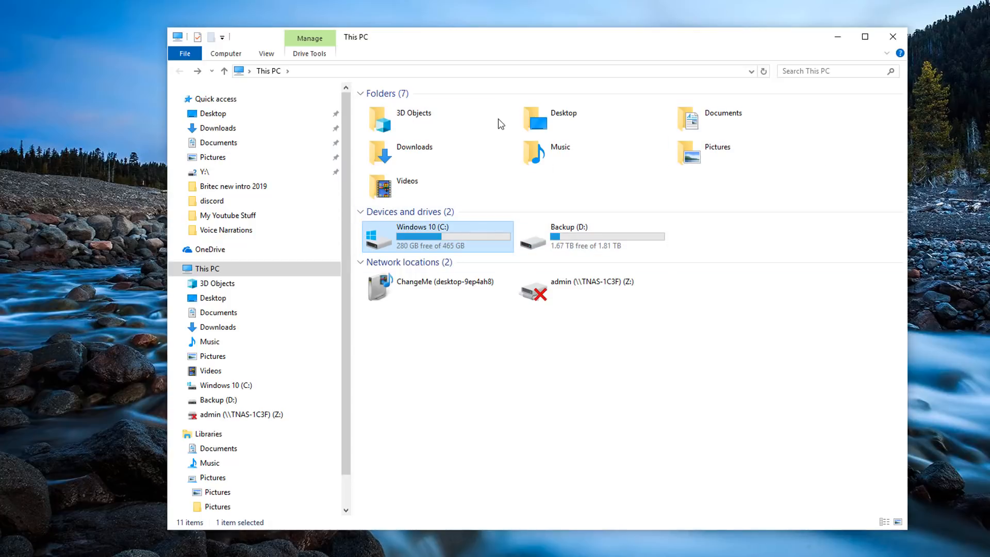
mouse_move(584, 99)
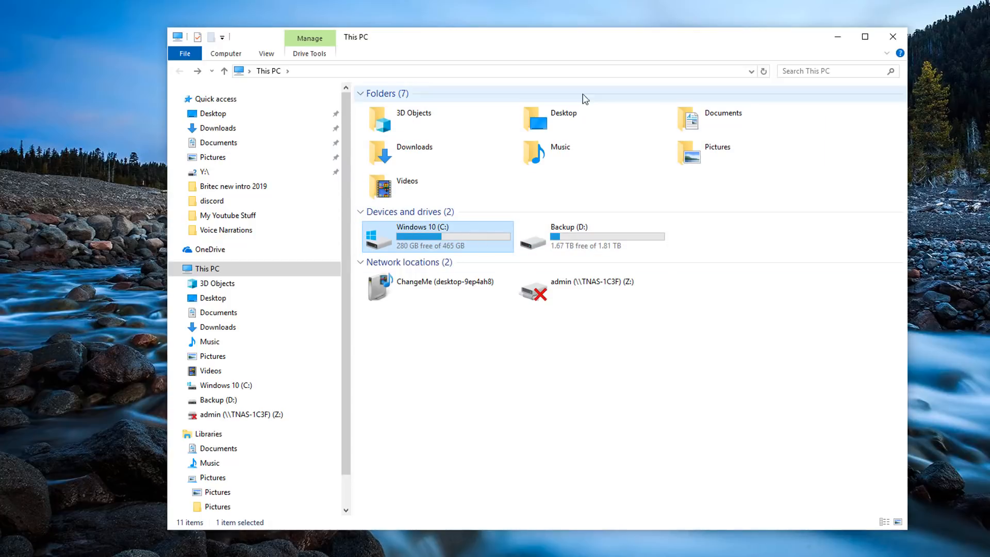
mouse_move(455, 105)
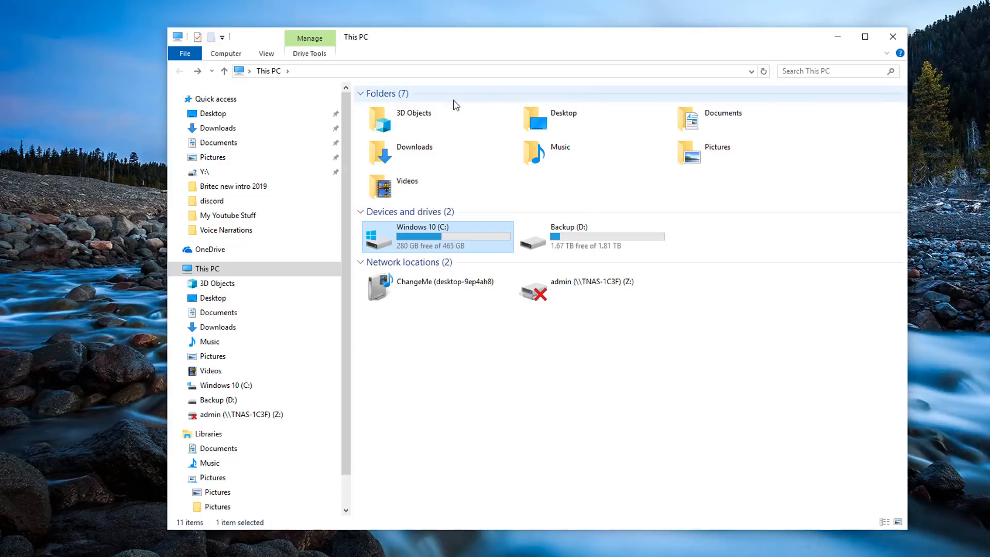
mouse_move(571, 242)
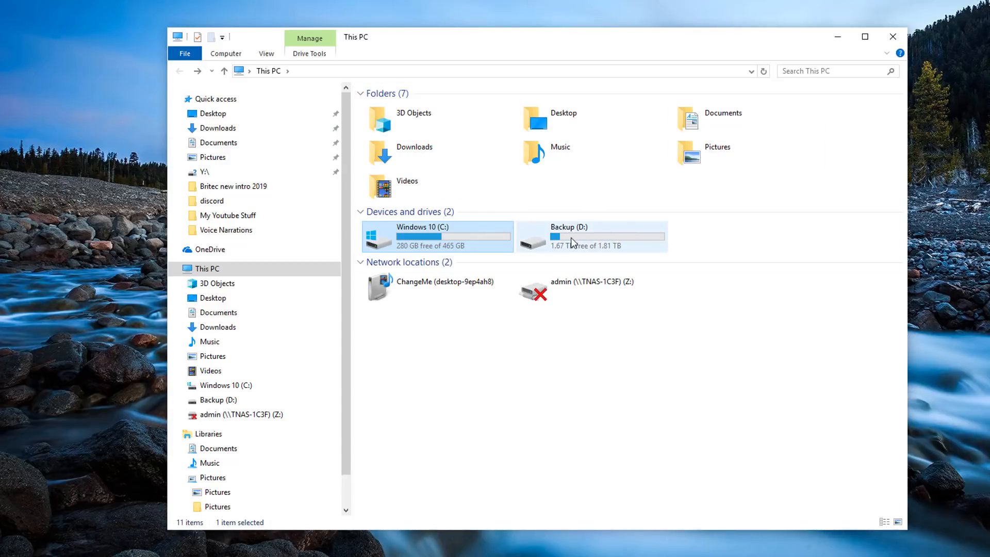
click(591, 236)
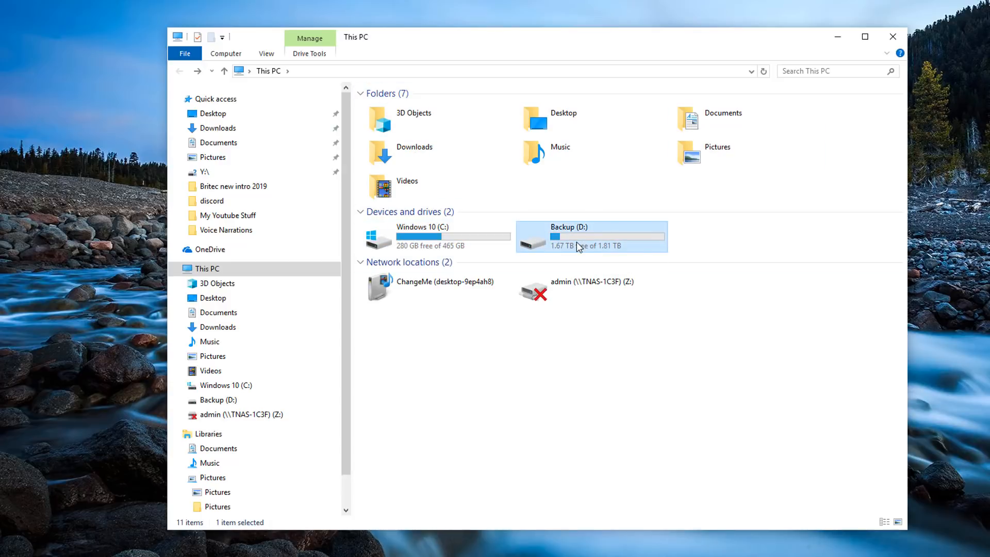
mouse_move(576, 245)
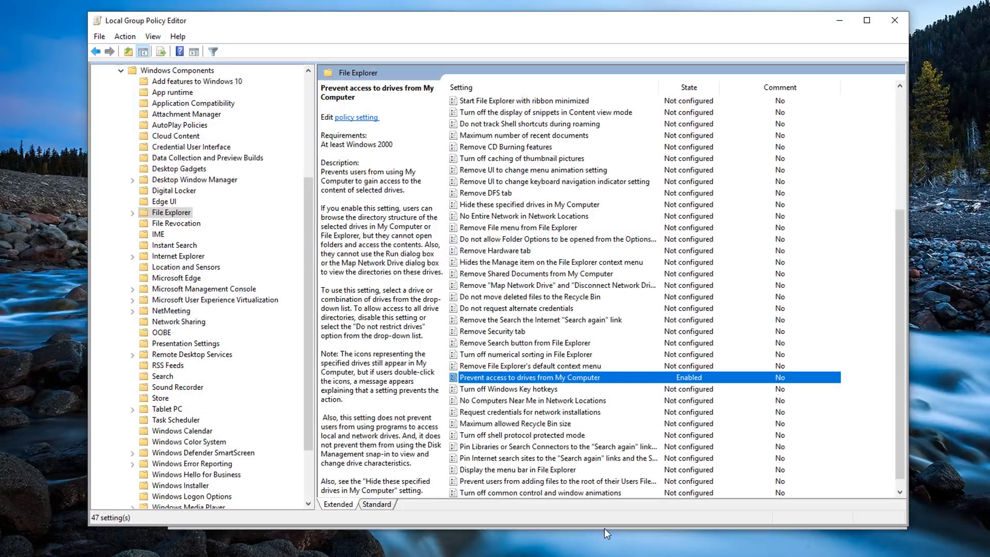
Switch the drive policy to 'Do not restrict drives' and Not Configured, then confirm.
double_click(529, 376)
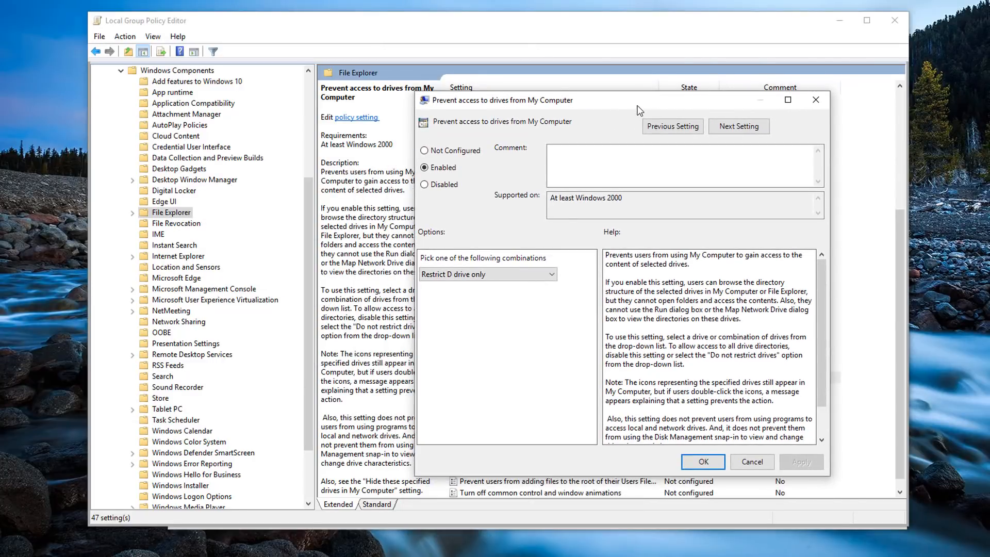
click(487, 274)
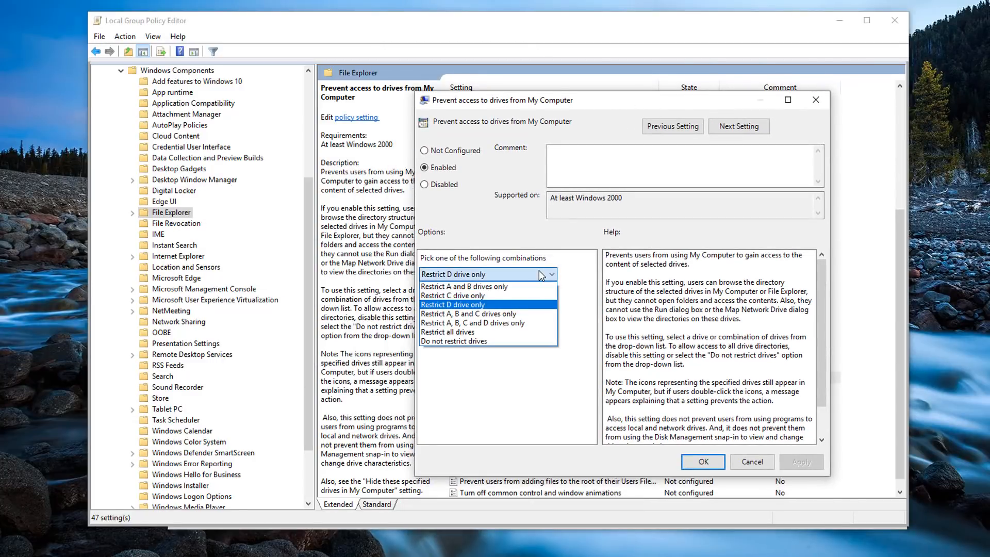
mouse_move(461, 340)
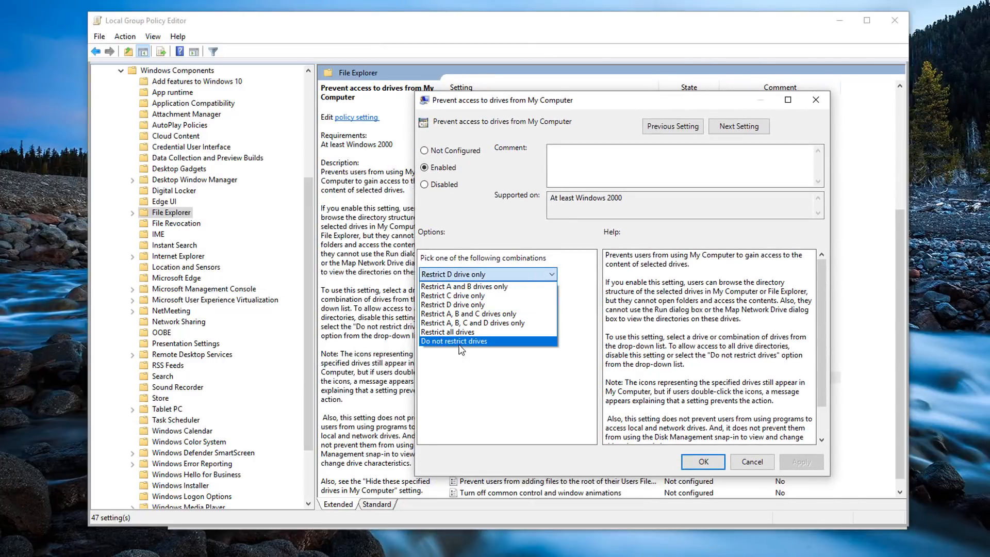
click(453, 340)
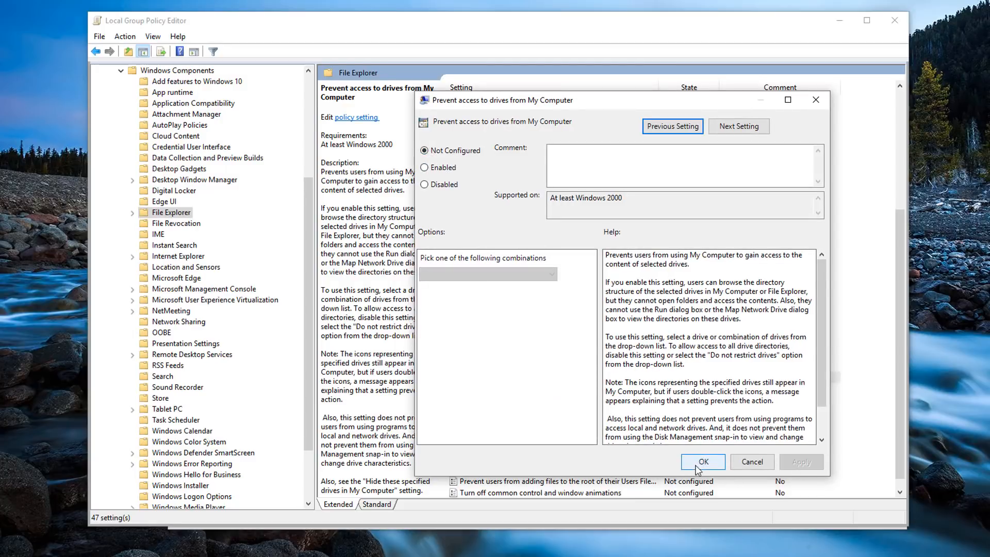
click(703, 462)
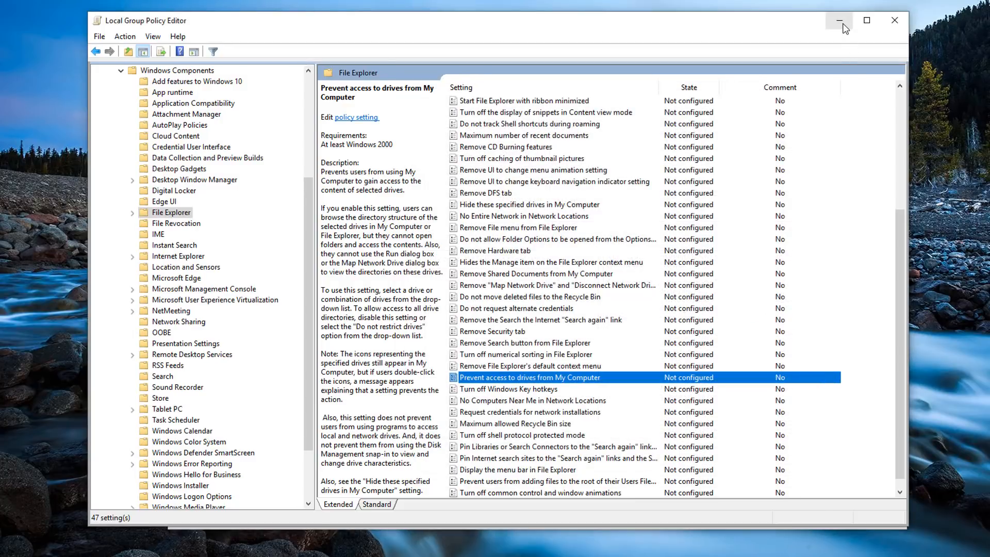
Confirm Backup (D:) now opens, listing its folders and videos, then close it.
click(838, 21)
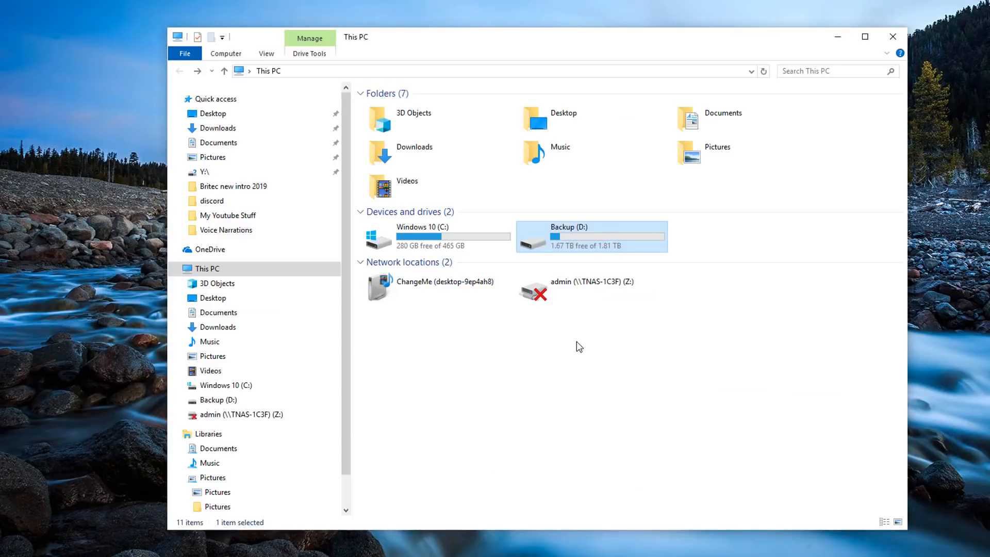
double_click(590, 237)
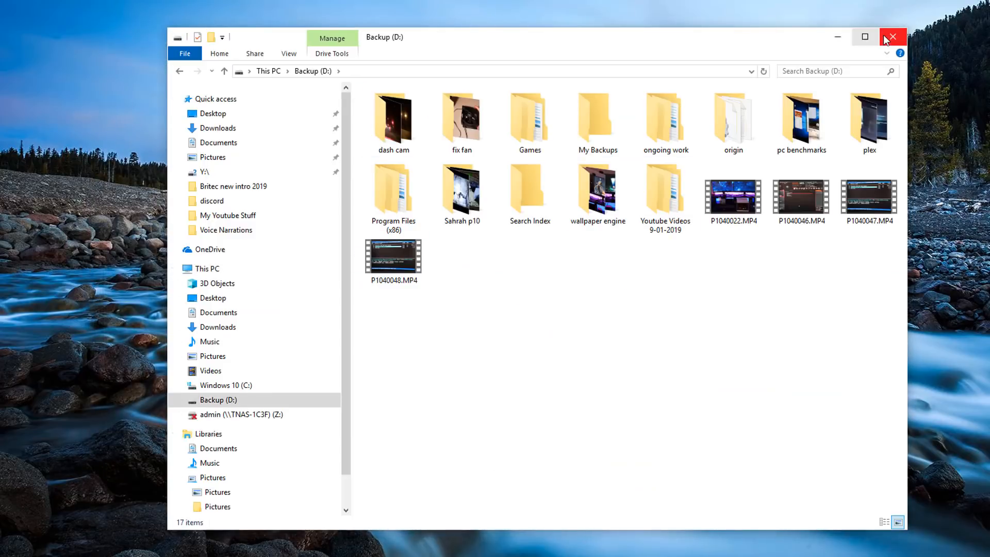
click(893, 37)
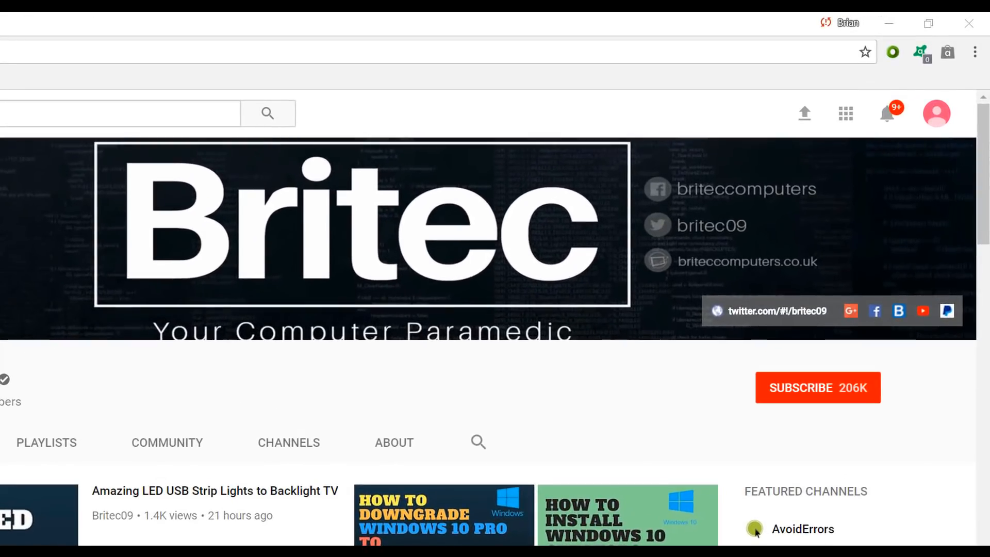
mouse_move(845, 423)
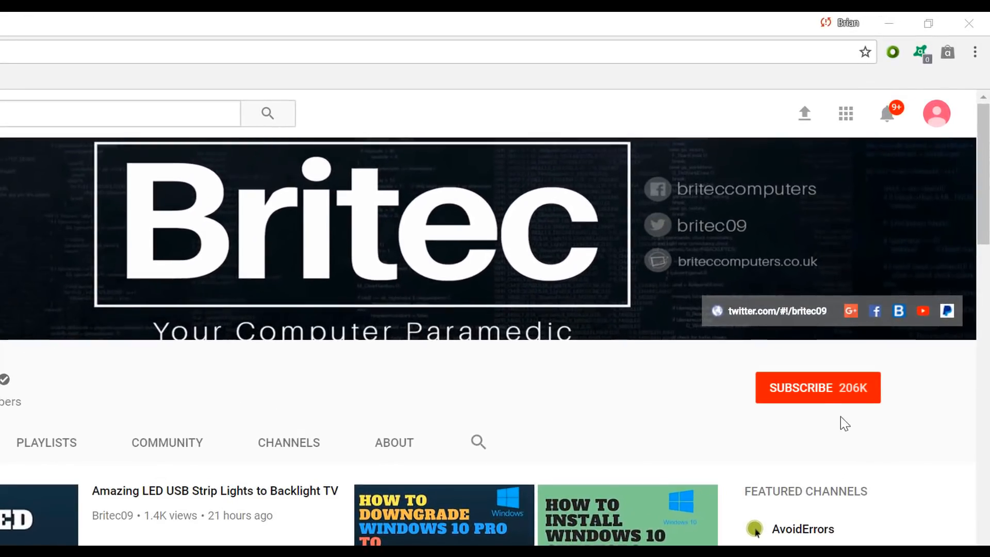
Subscribe to the Britec YouTube channel (206K subscribers).
click(817, 387)
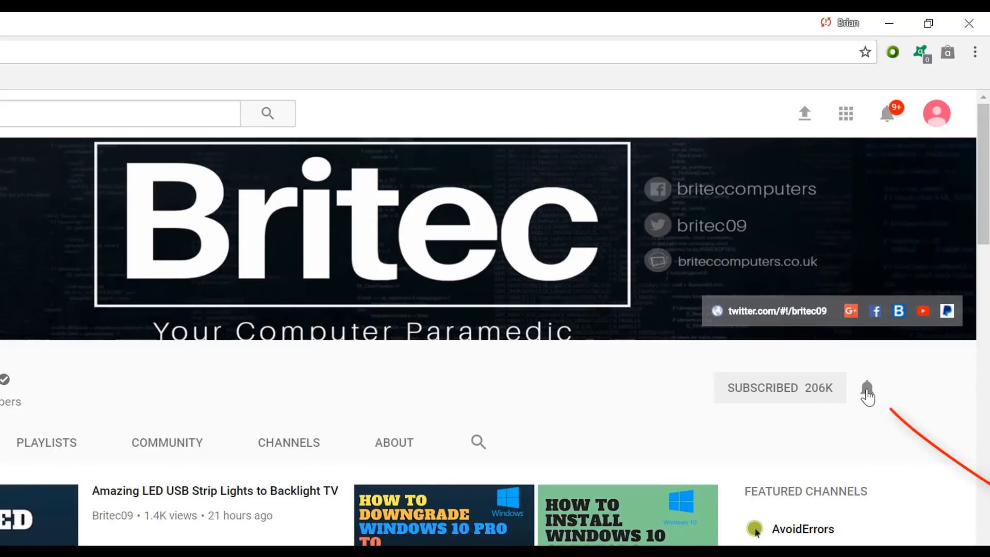